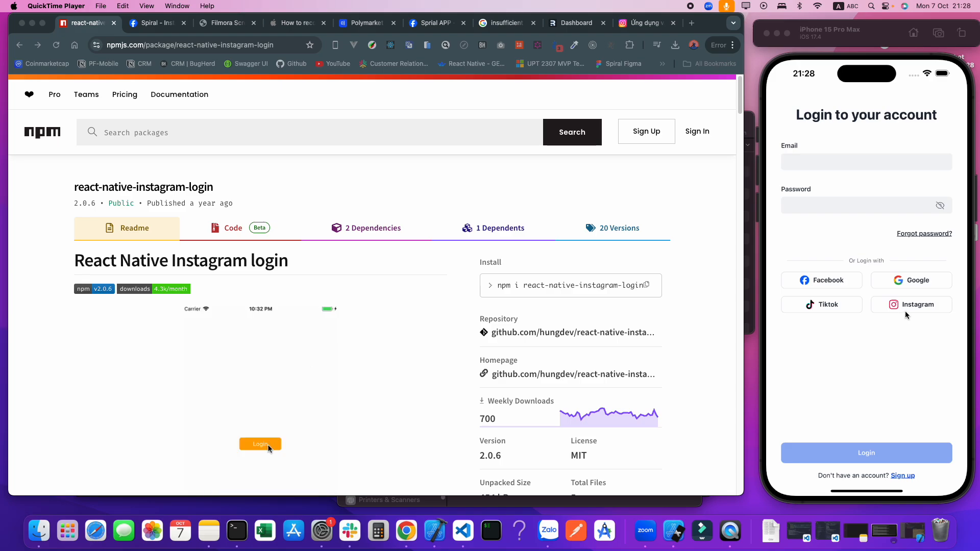
{"action": "left_click", "coordinate": [260, 443]}
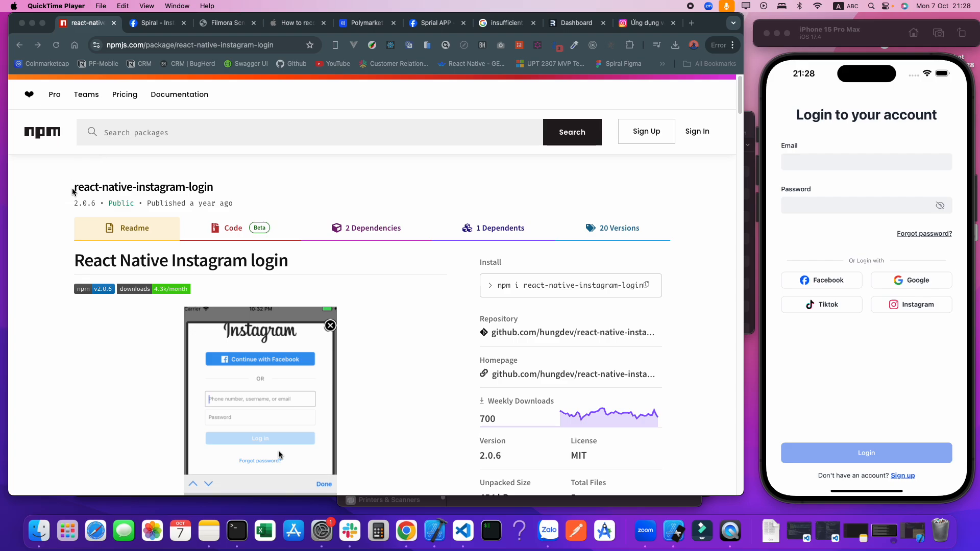
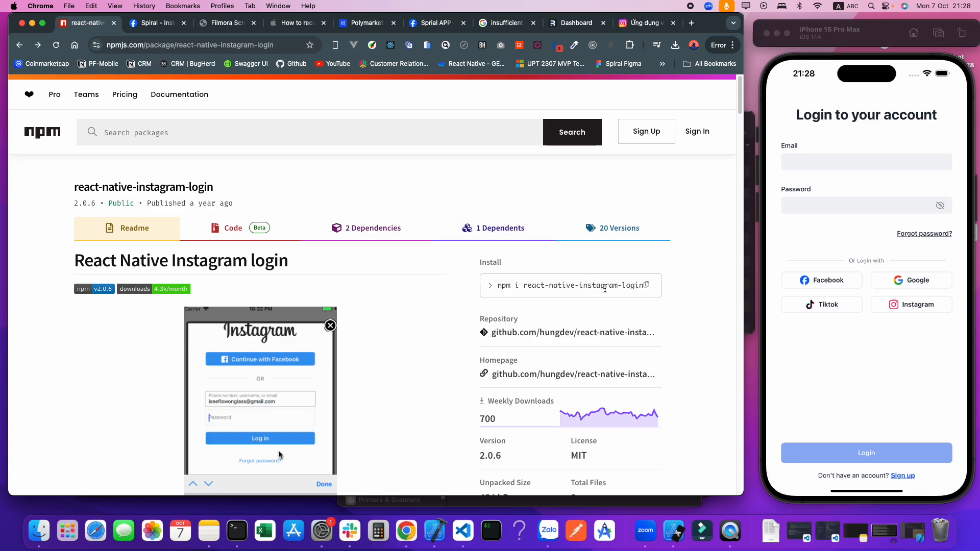
{"action": "left_click", "coordinate": [647, 285]}
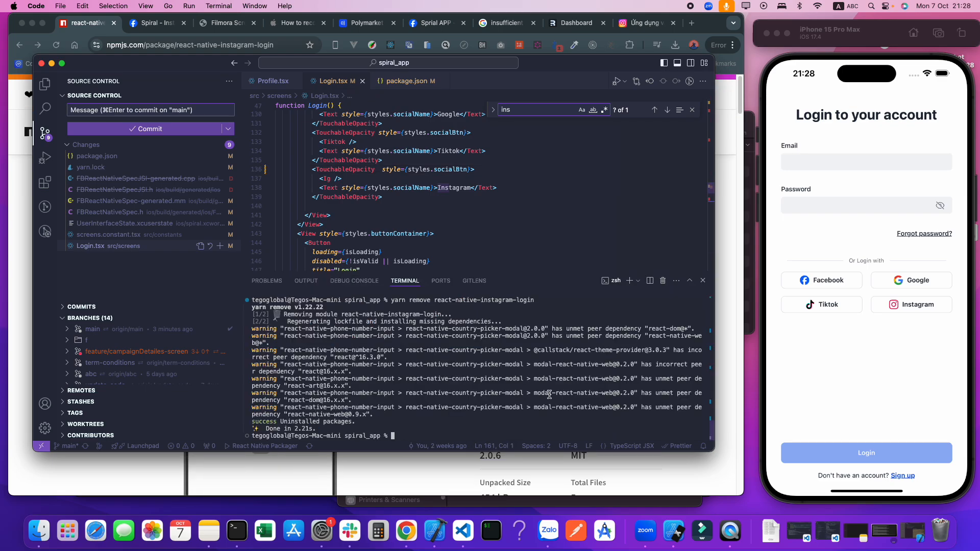
Step: Reinstall react-native-instagram-login with yarn/npm, then move into ios and run pod install
{"action": "type", "text": "yarn add"}
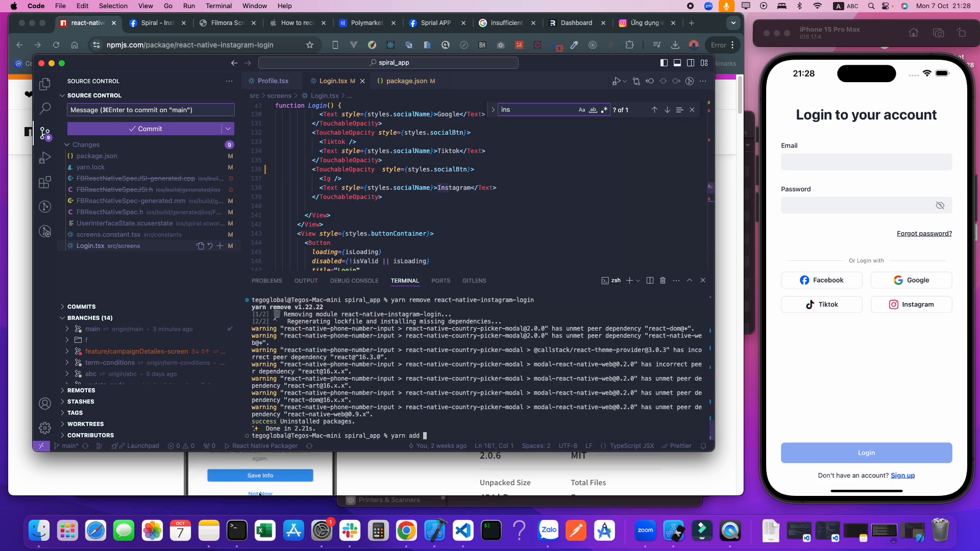
{"action": "type", "text": "npm i react-native-instagram-login"}
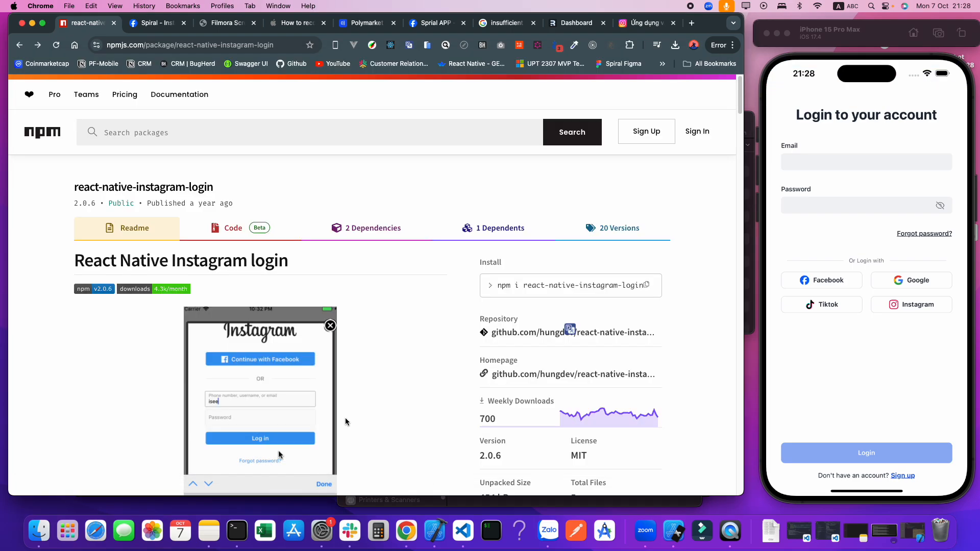
{"action": "scroll", "scroll_direction": "down", "scroll_amount": 3}
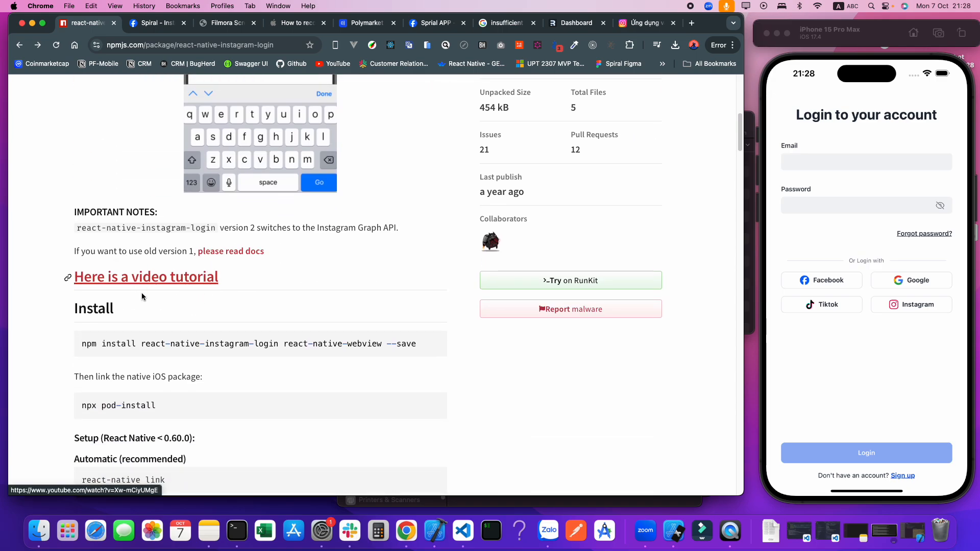
{"action": "scroll", "scroll_direction": "down", "scroll_amount": 3}
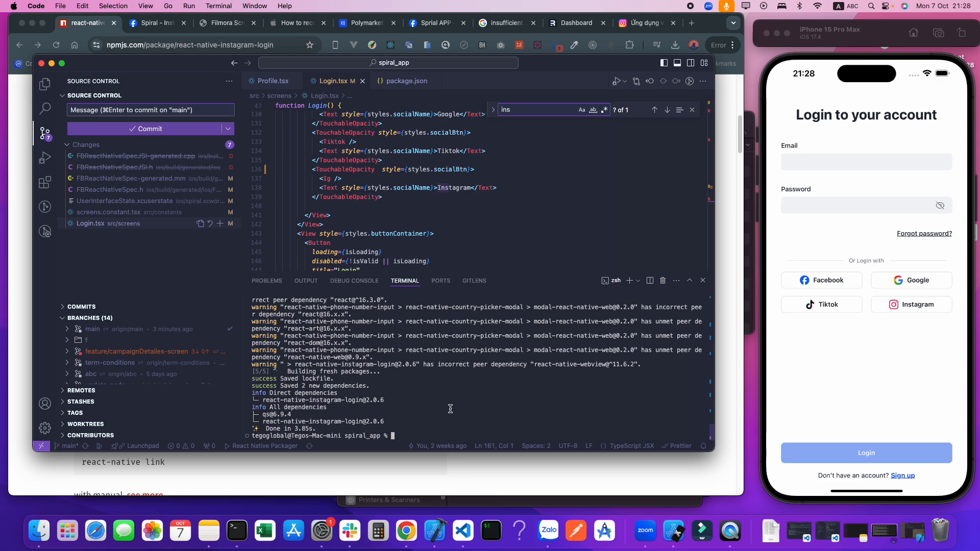
{"action": "type", "text": "cd ios"}
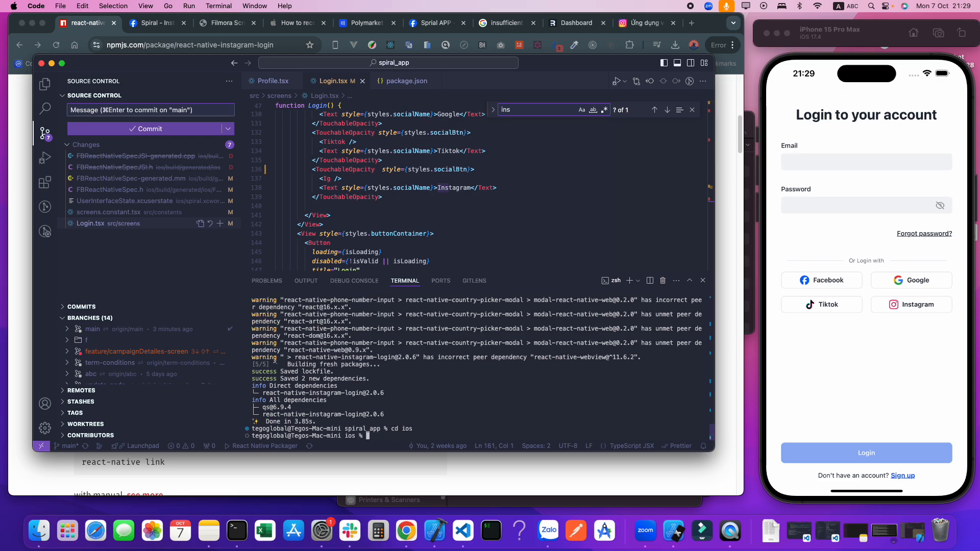
{"action": "type", "text": "pod install"}
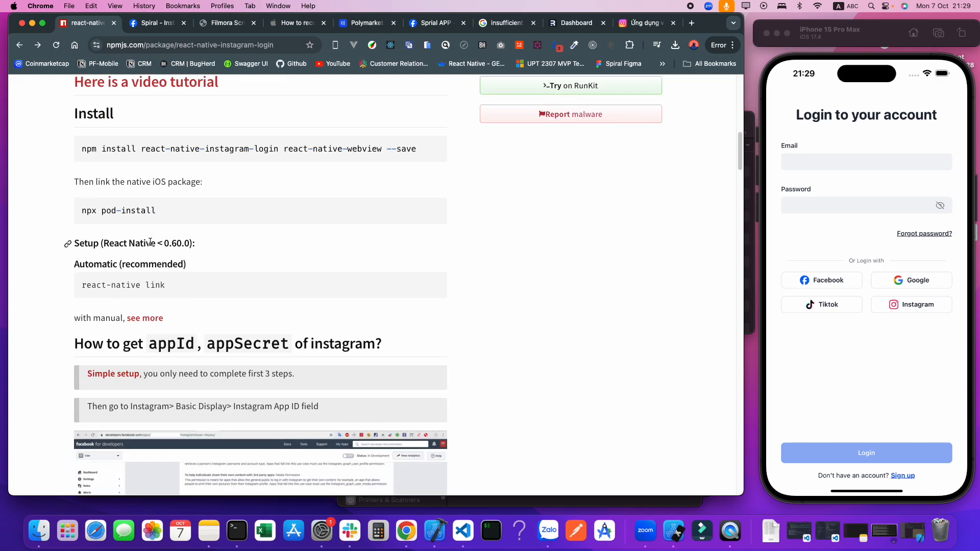
Step: Scroll the README to 'How to get appId, appSecret of instagram?'
{"action": "scroll", "scroll_direction": "down", "scroll_amount": 3}
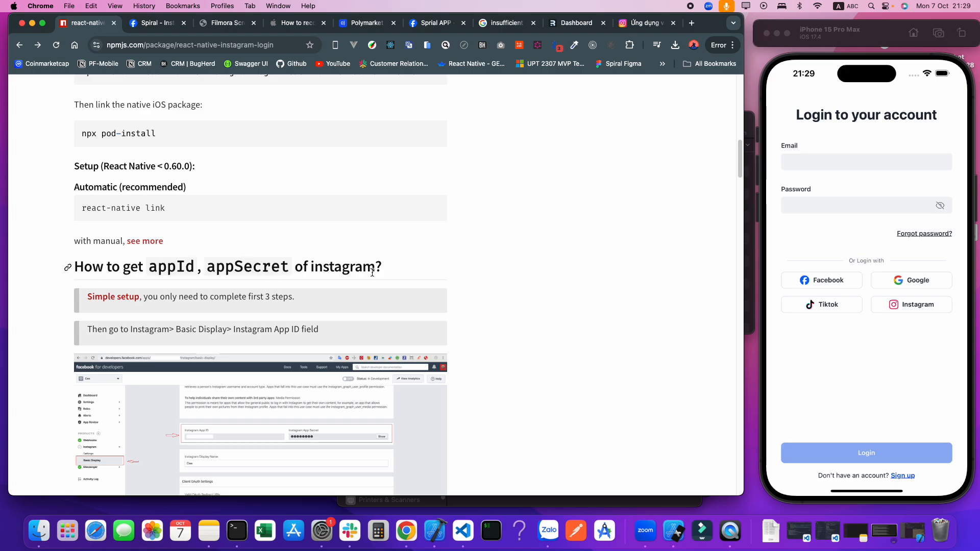
{"action": "mouse_move", "coordinate": [681, 23]}
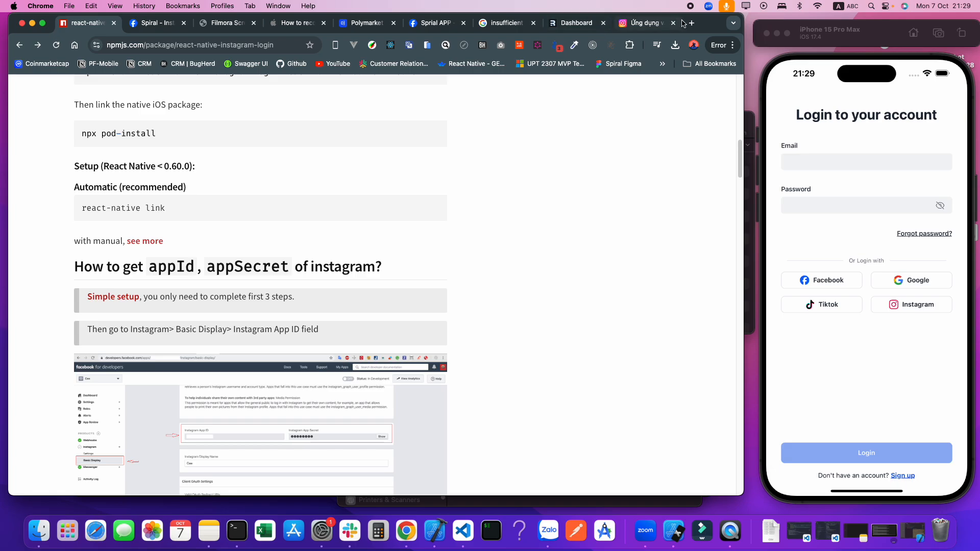
Step: Search developer.facebook in a new tab and open Meta for Developers
{"action": "left_click", "coordinate": [689, 23]}
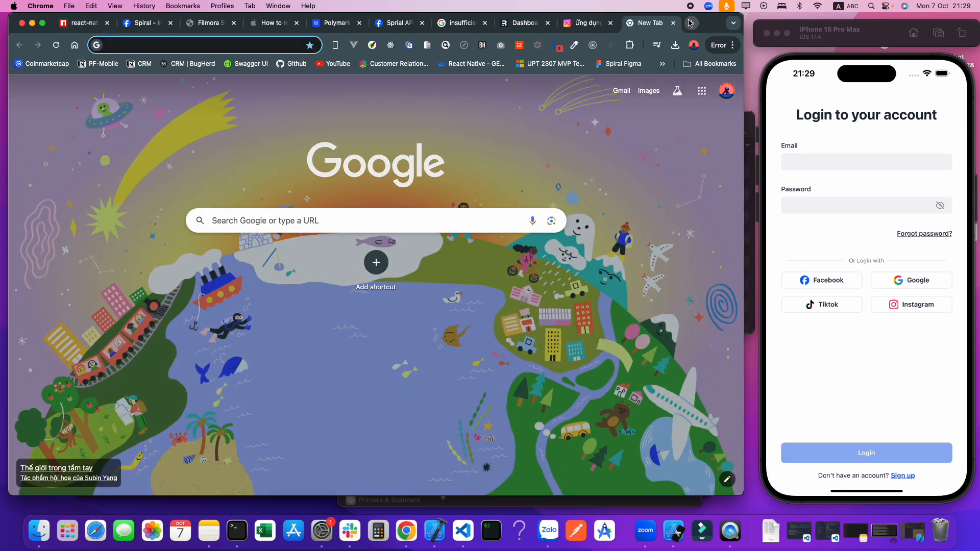
{"action": "type", "text": "developer.facebook"}
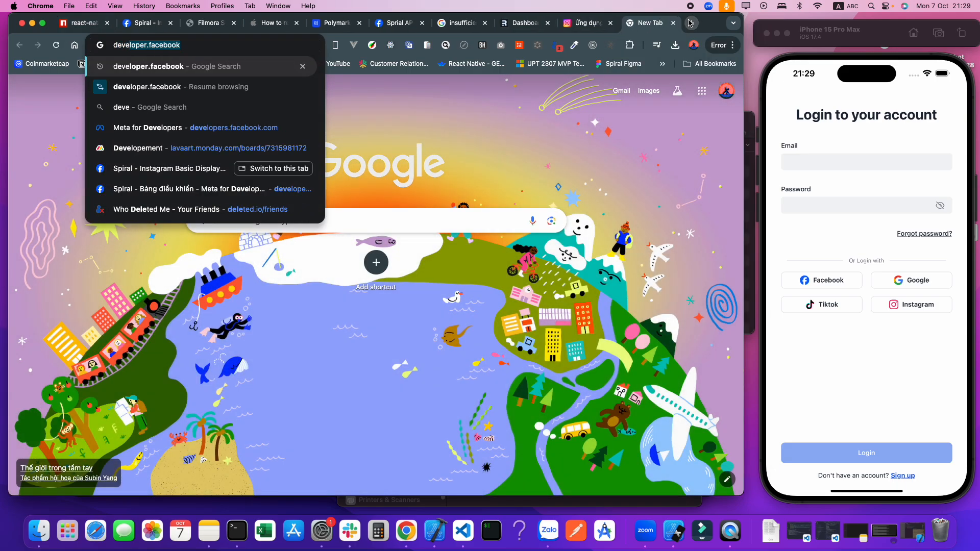
{"action": "left_click", "coordinate": [149, 65]}
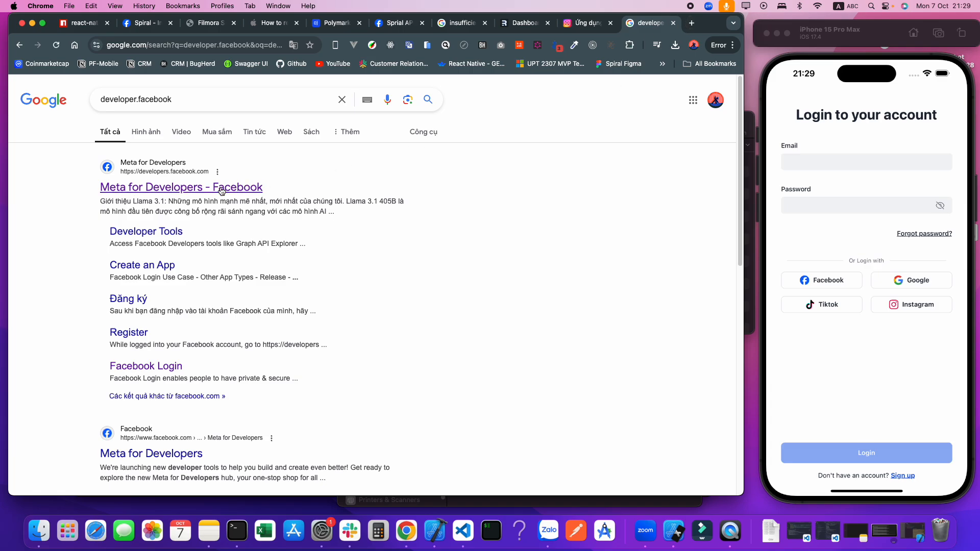
{"action": "left_click", "coordinate": [181, 187]}
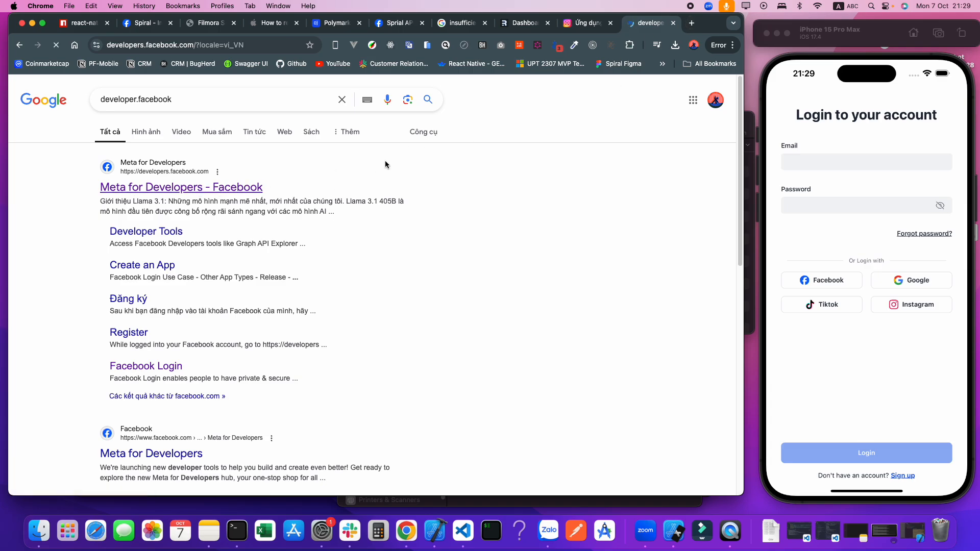
{"action": "left_click", "coordinate": [181, 186]}
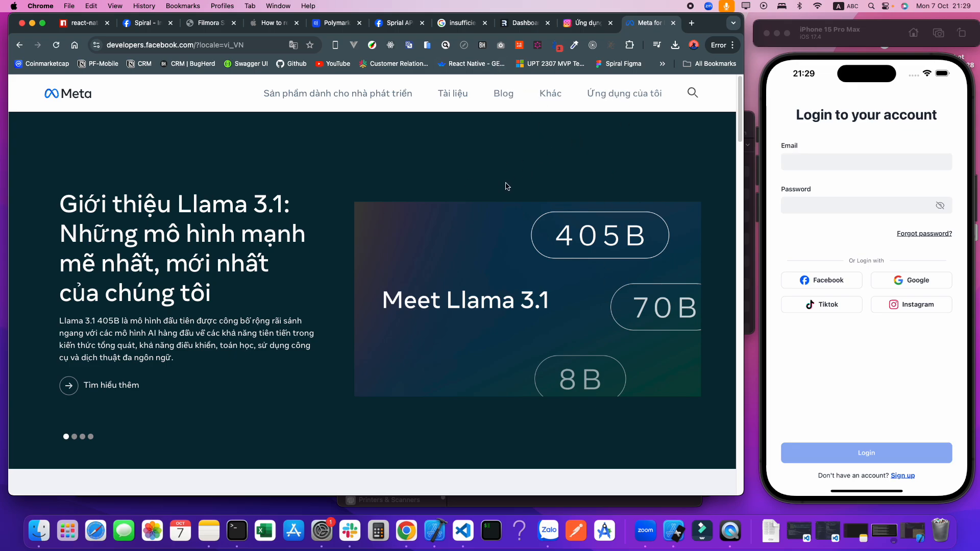
Step: Switch the site language to English (US) and go to My Apps
{"action": "scroll", "scroll_direction": "down", "scroll_amount": 3}
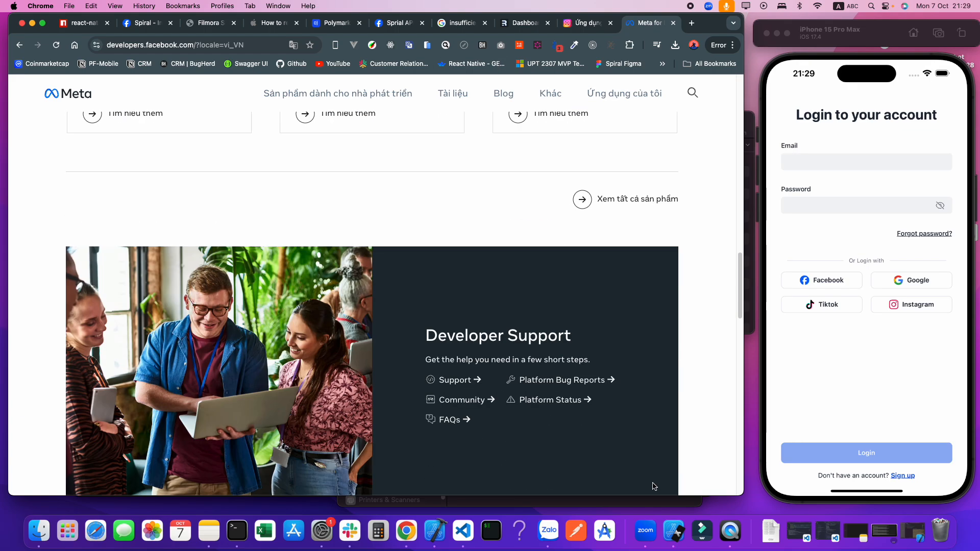
{"action": "left_click", "coordinate": [601, 463]}
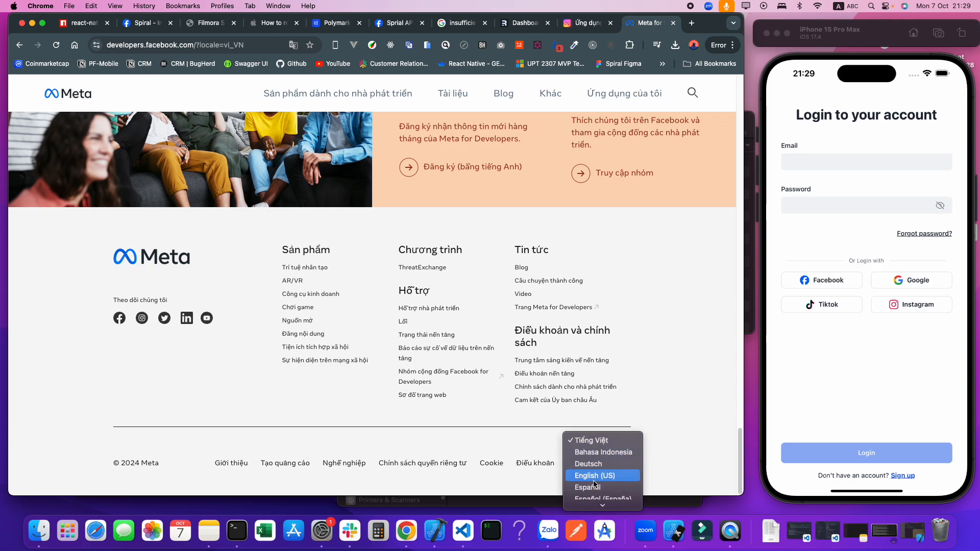
{"action": "left_click", "coordinate": [595, 476]}
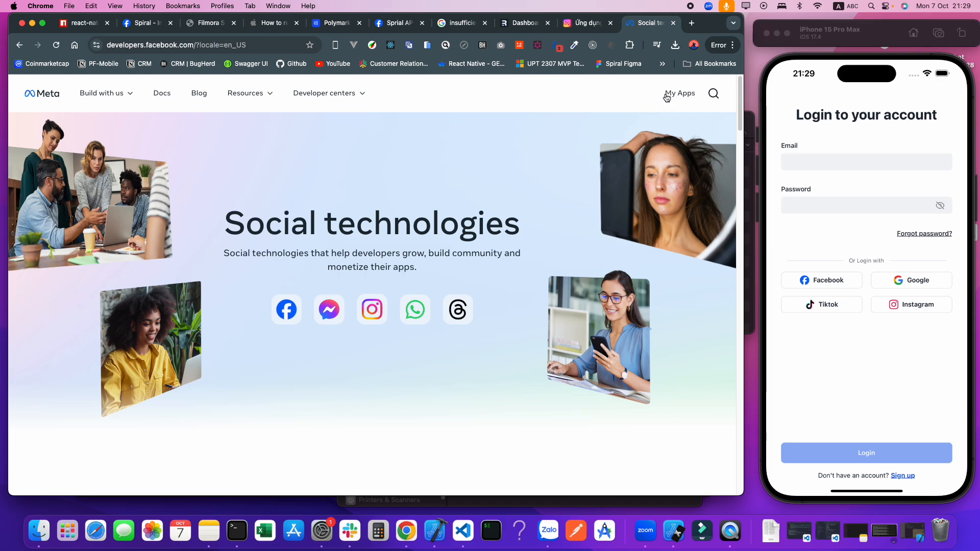
{"action": "left_click", "coordinate": [680, 93]}
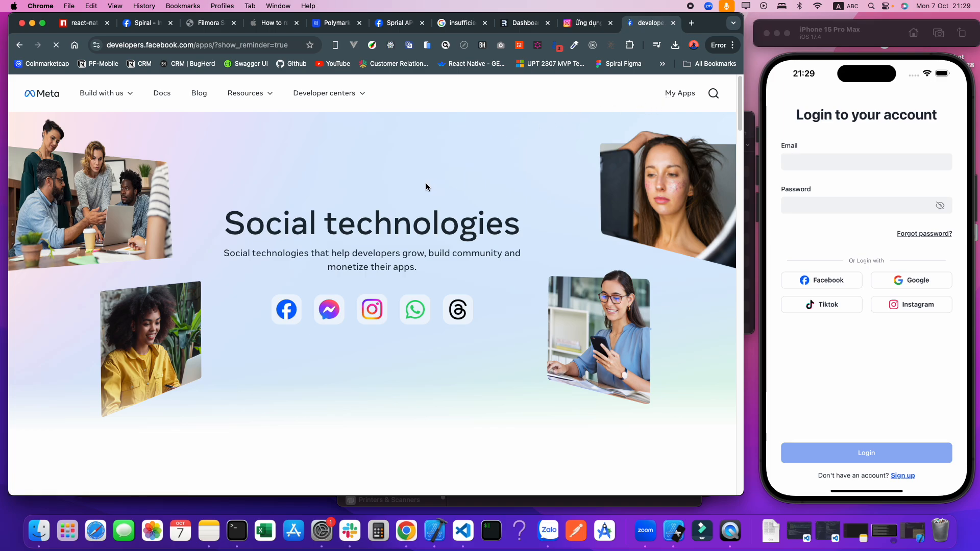
{"action": "mouse_move", "coordinate": [526, 161]}
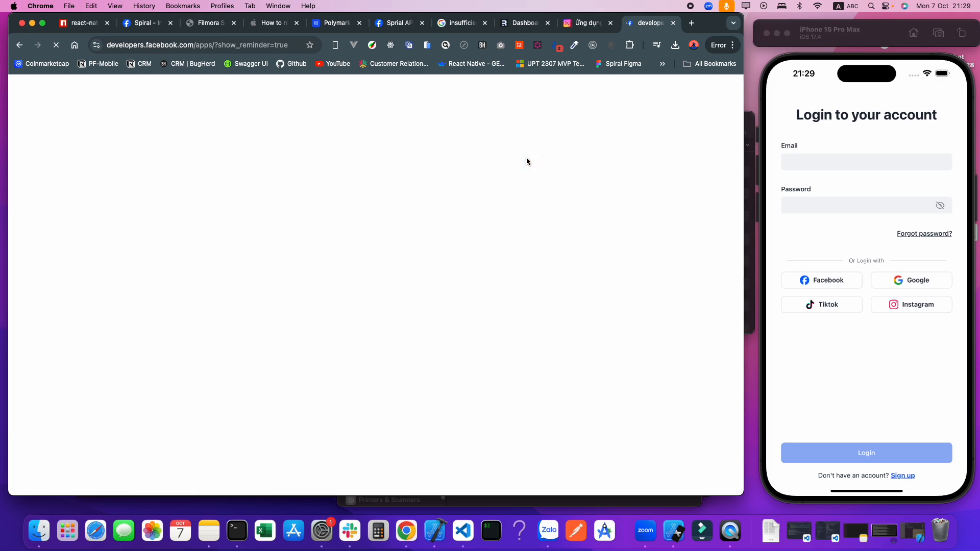
{"action": "mouse_move", "coordinate": [456, 332]}
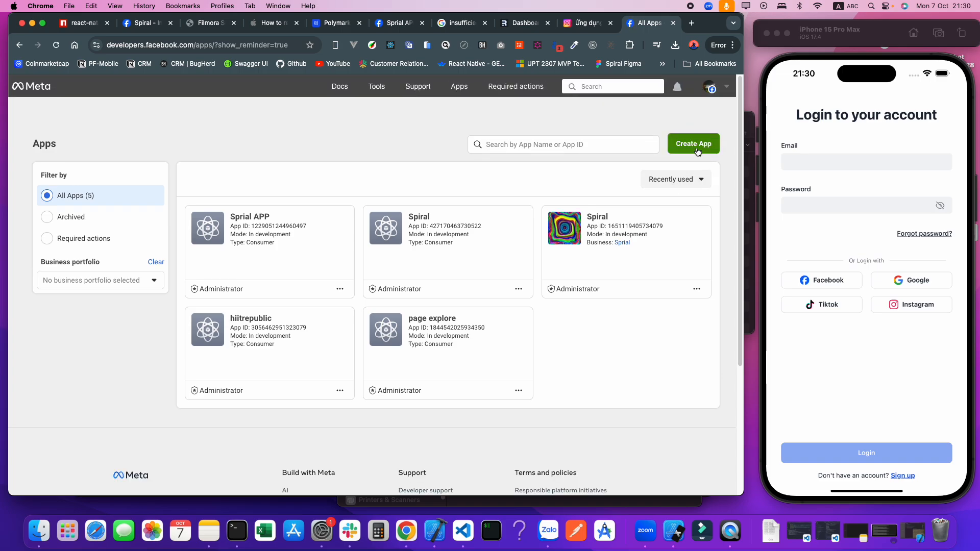
Step: Start a new app with no business portfolio, Other use case and Consumer type
{"action": "left_click", "coordinate": [692, 144]}
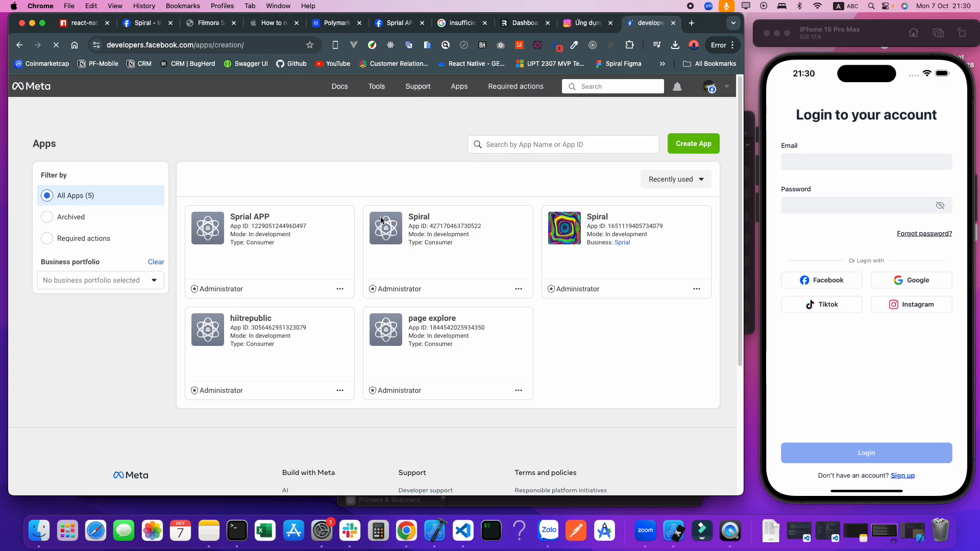
{"action": "left_click", "coordinate": [692, 143]}
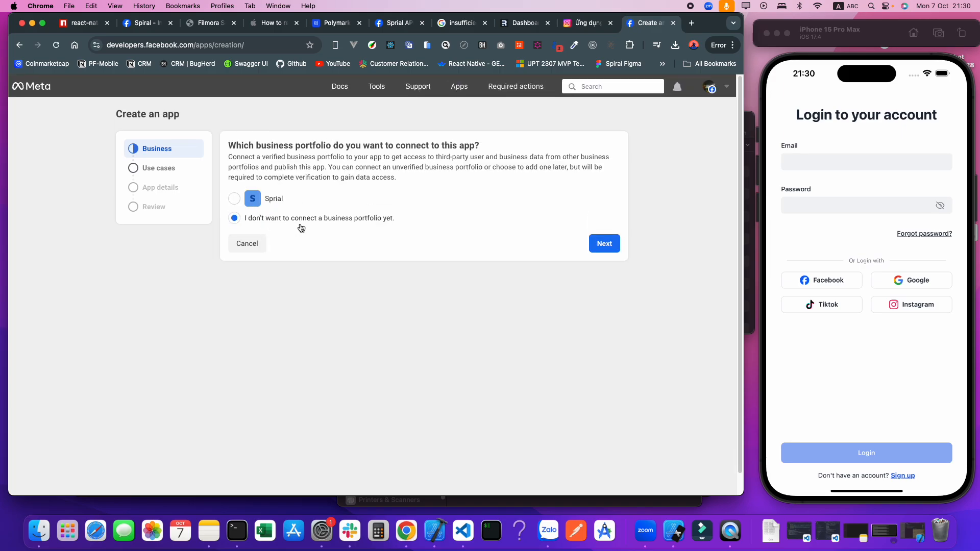
{"action": "mouse_move", "coordinate": [397, 225]}
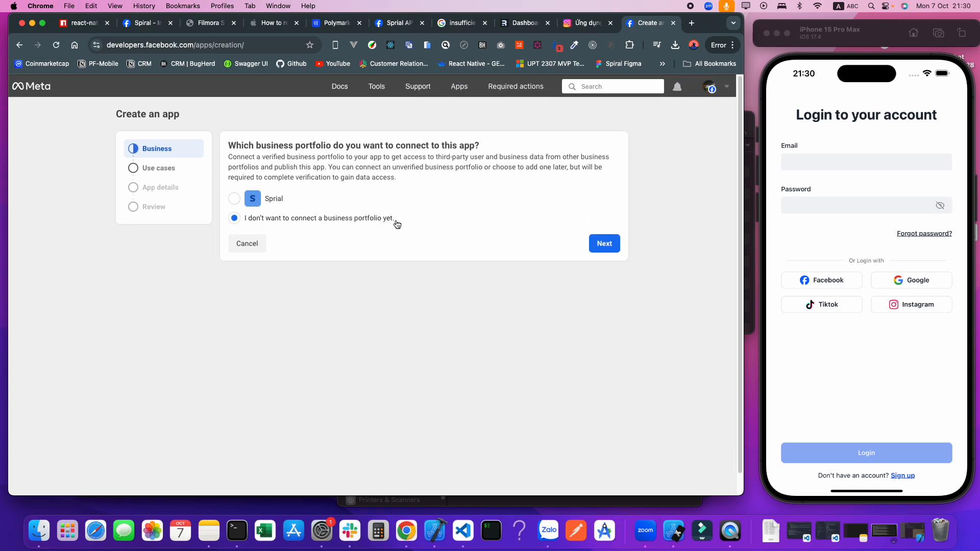
{"action": "mouse_move", "coordinate": [414, 231]}
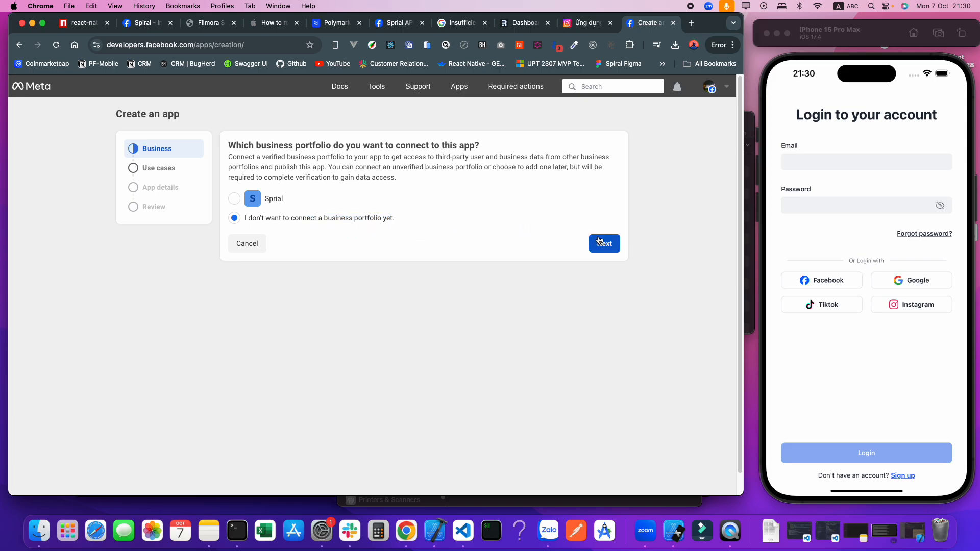
{"action": "left_click", "coordinate": [603, 242]}
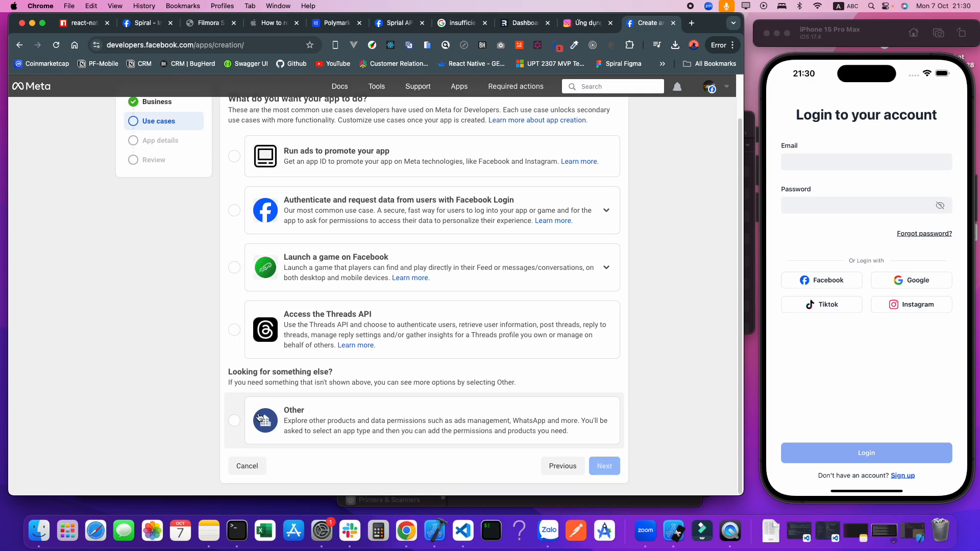
{"action": "left_click", "coordinate": [234, 419]}
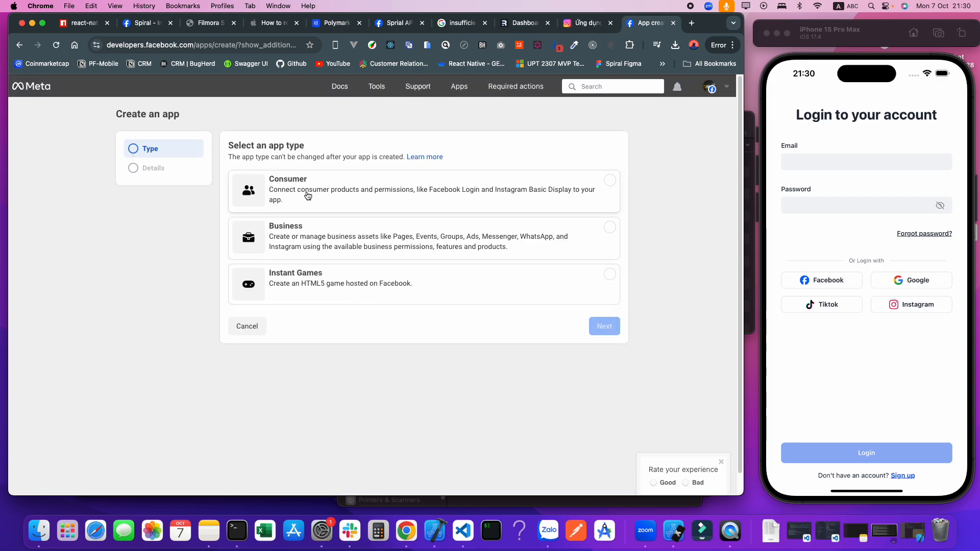
{"action": "left_click", "coordinate": [603, 326]}
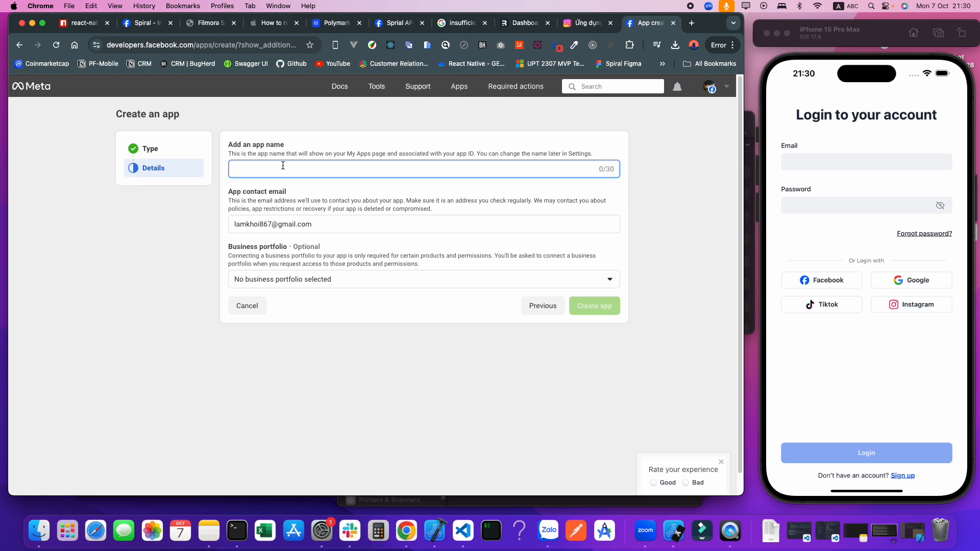
Step: Replace the rejected app name 'Login IG' with 'Login Social'
{"action": "type", "text": "Login IG"}
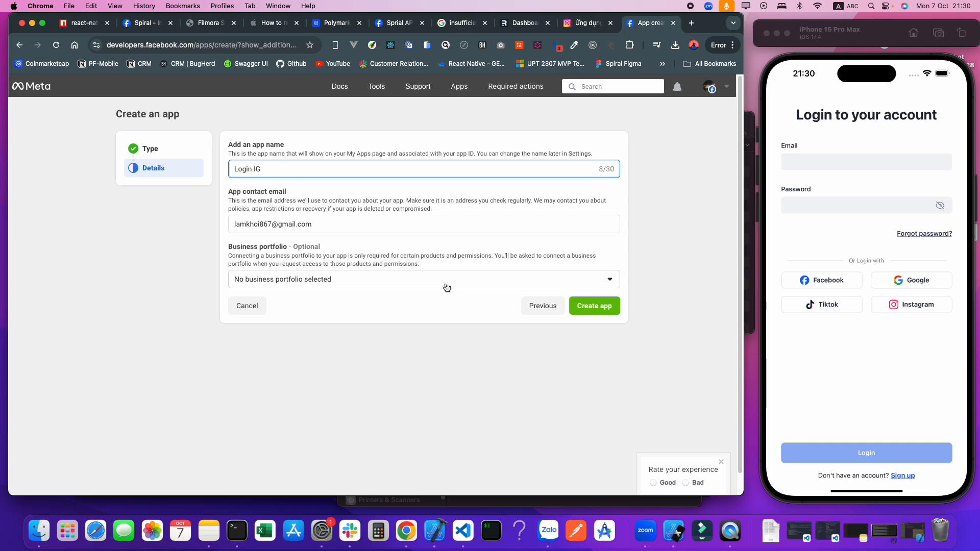
{"action": "left_click", "coordinate": [593, 306]}
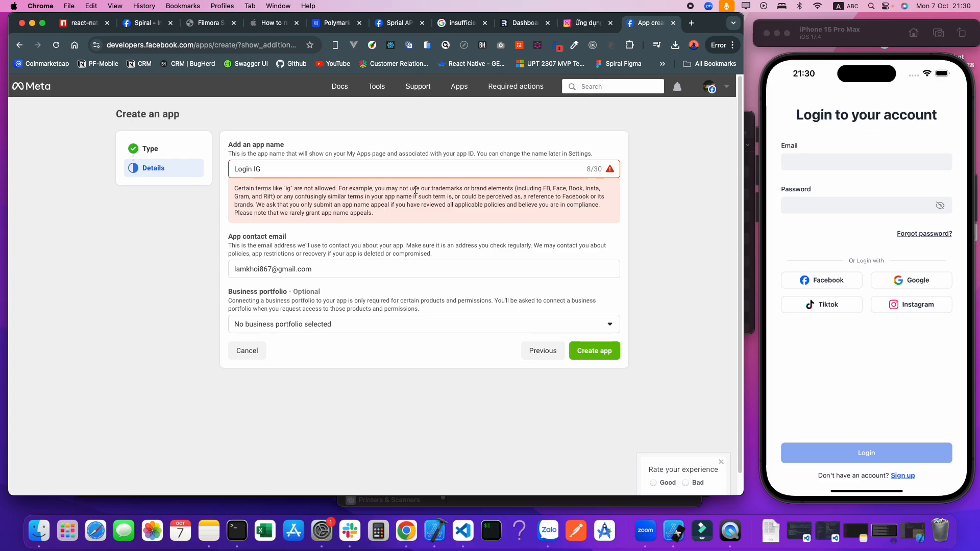
{"action": "mouse_move", "coordinate": [333, 162]}
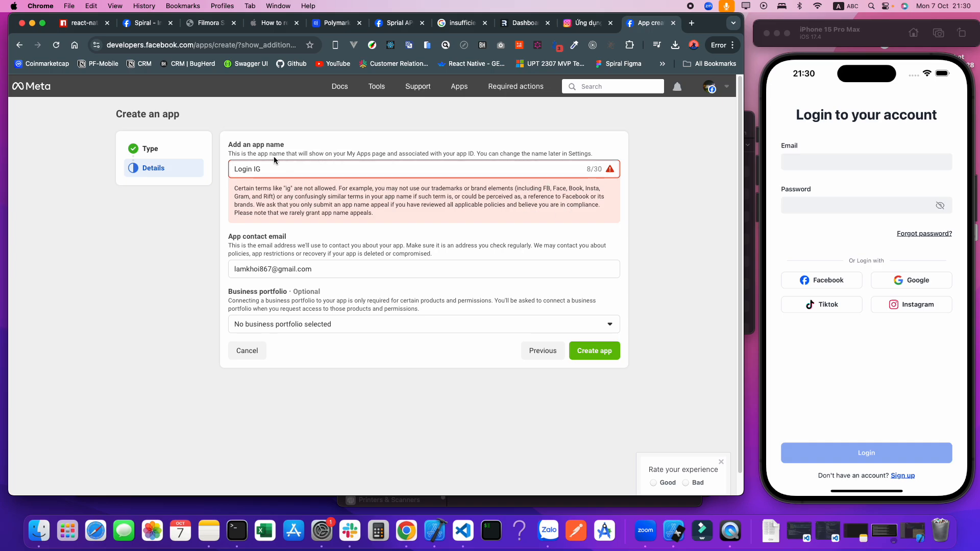
{"action": "double_click", "coordinate": [247, 168]}
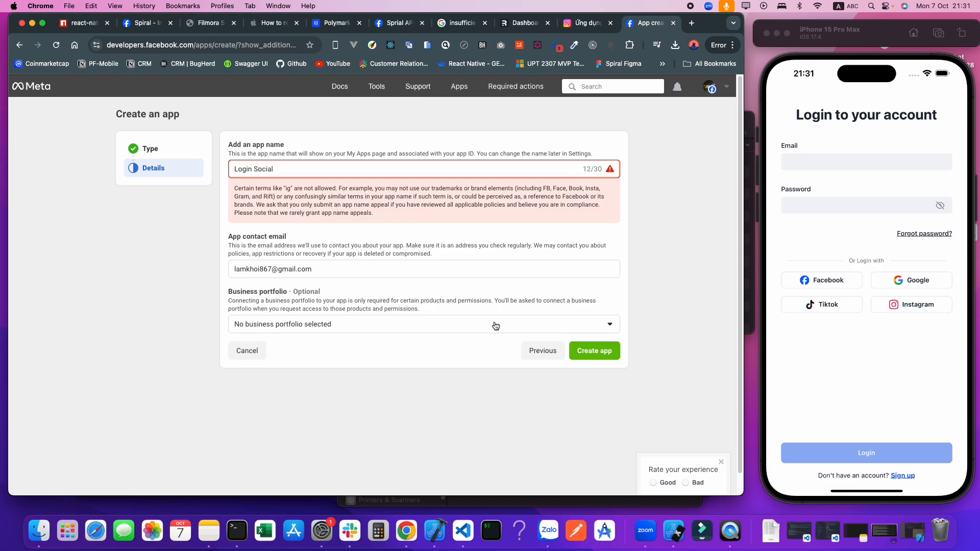
{"action": "left_click", "coordinate": [593, 351]}
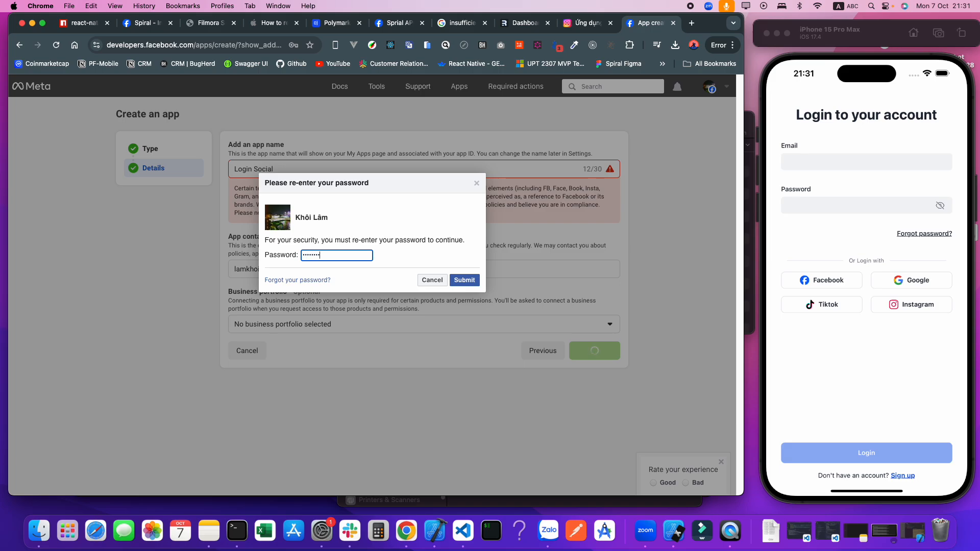
Step: Re-enter the password and create the Login Social app
{"action": "left_click", "coordinate": [464, 280]}
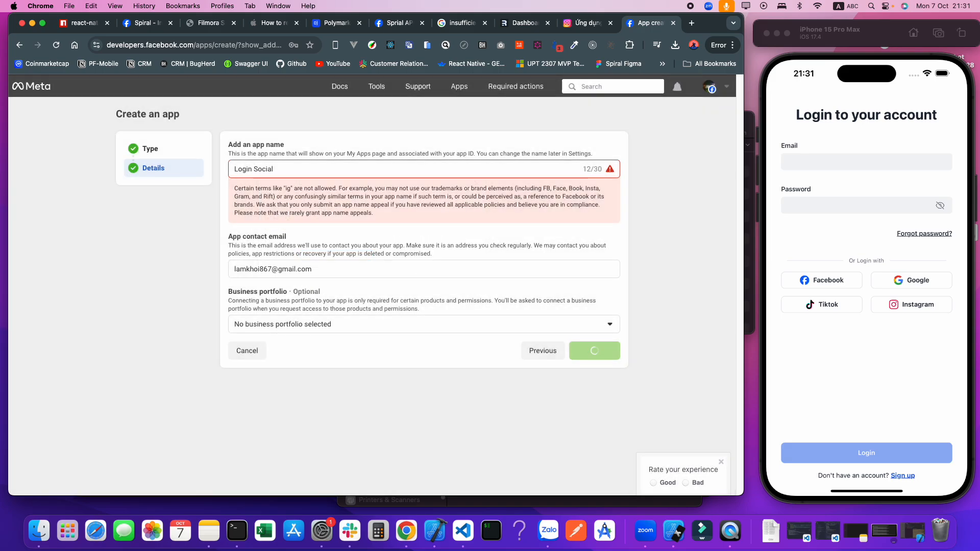
{"action": "mouse_move", "coordinate": [545, 246]}
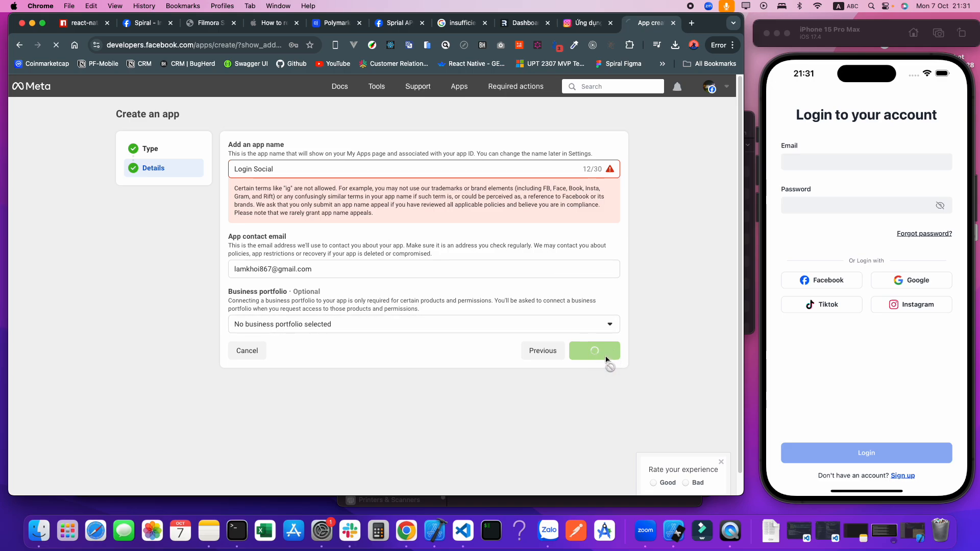
{"action": "left_click", "coordinate": [594, 350]}
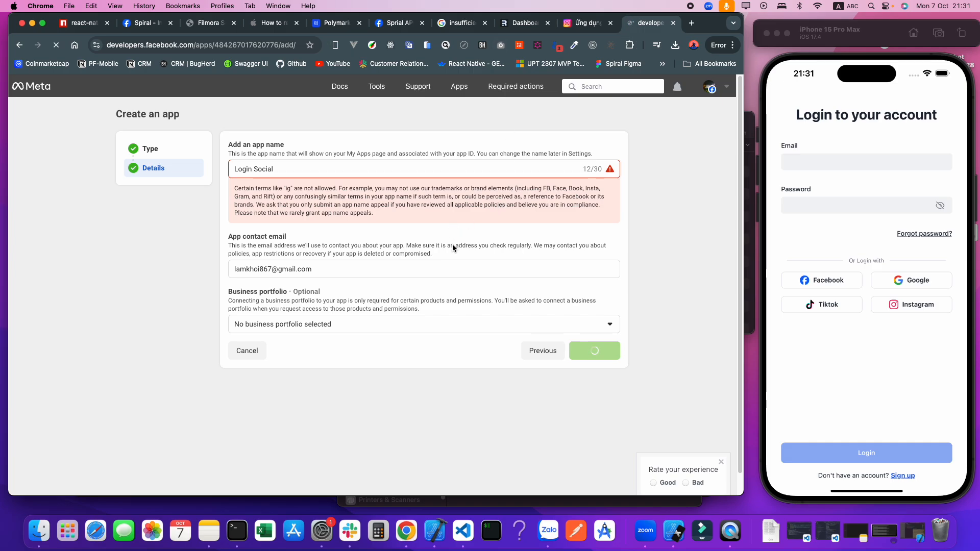
{"action": "left_click", "coordinate": [593, 351]}
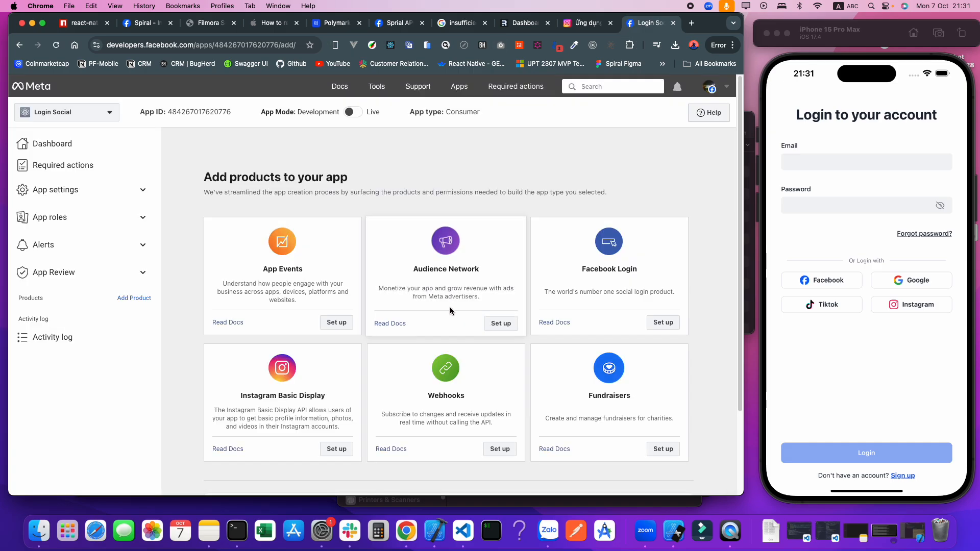
{"action": "scroll", "scroll_direction": "down", "scroll_amount": 3}
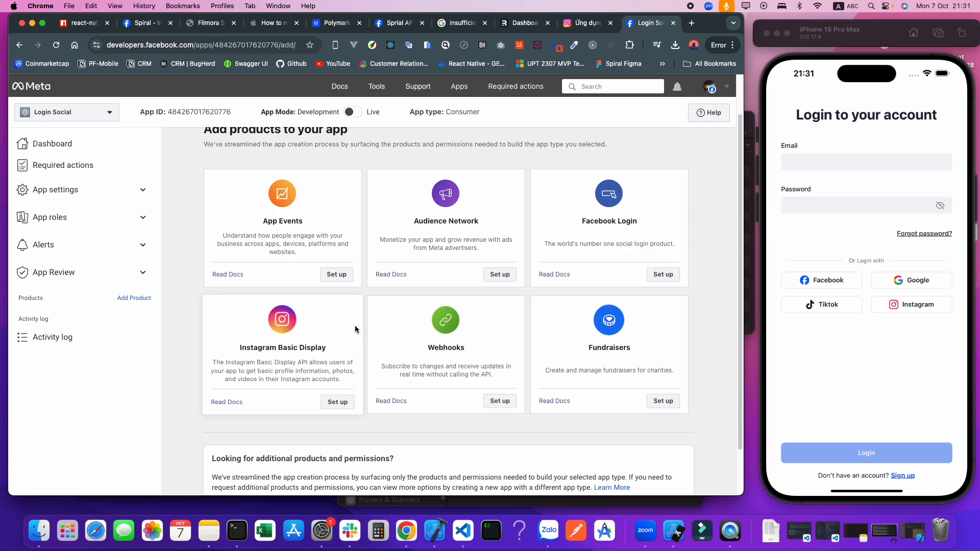
{"action": "mouse_move", "coordinate": [240, 343]}
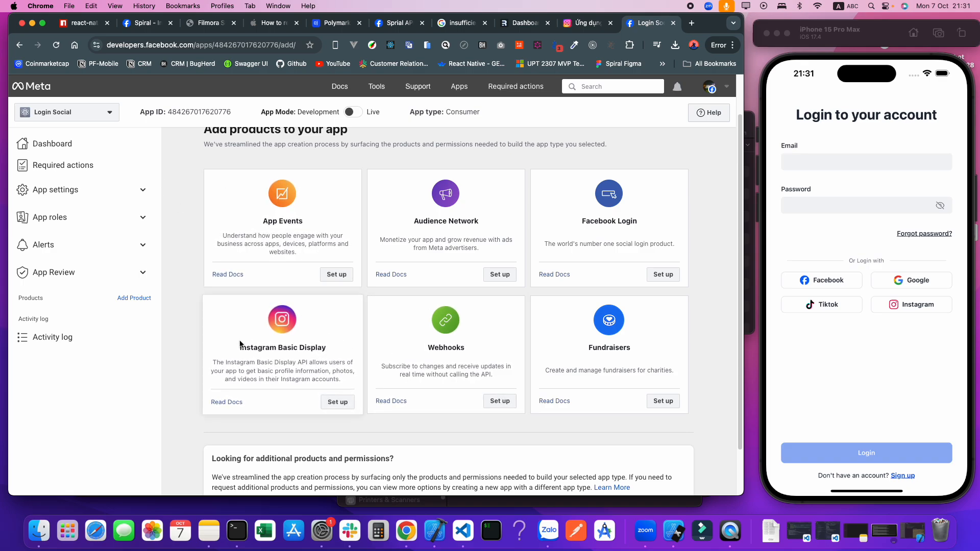
Step: Scroll the Add products list looking for Instagram Basic Display
{"action": "scroll", "scroll_direction": "down", "scroll_amount": 3}
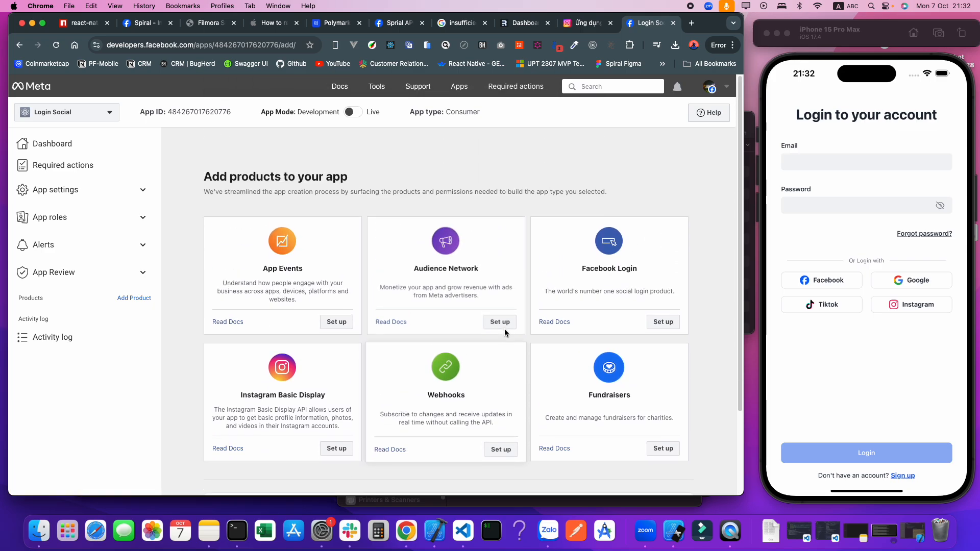
{"action": "mouse_move", "coordinate": [325, 202]}
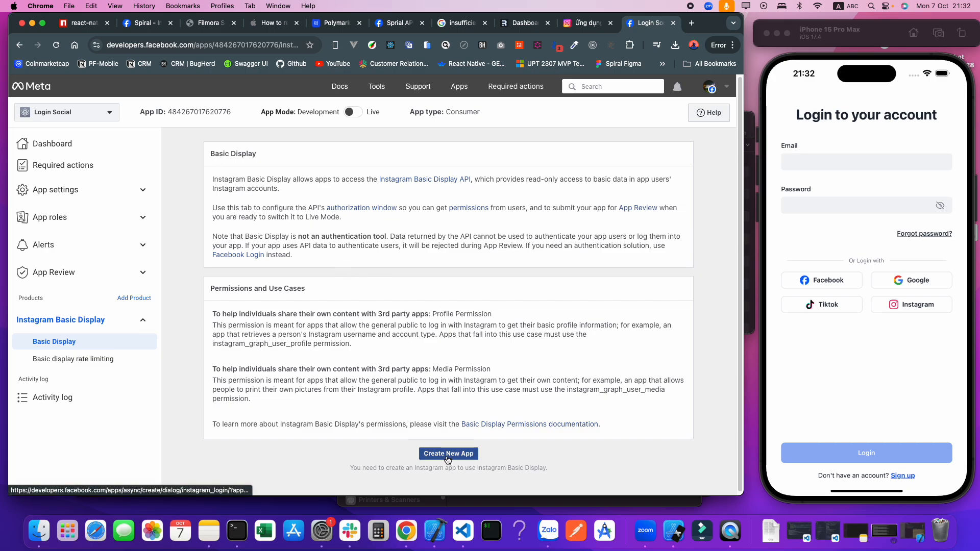
Step: Create a new Instagram app with the display name Login Social
{"action": "left_click", "coordinate": [448, 454]}
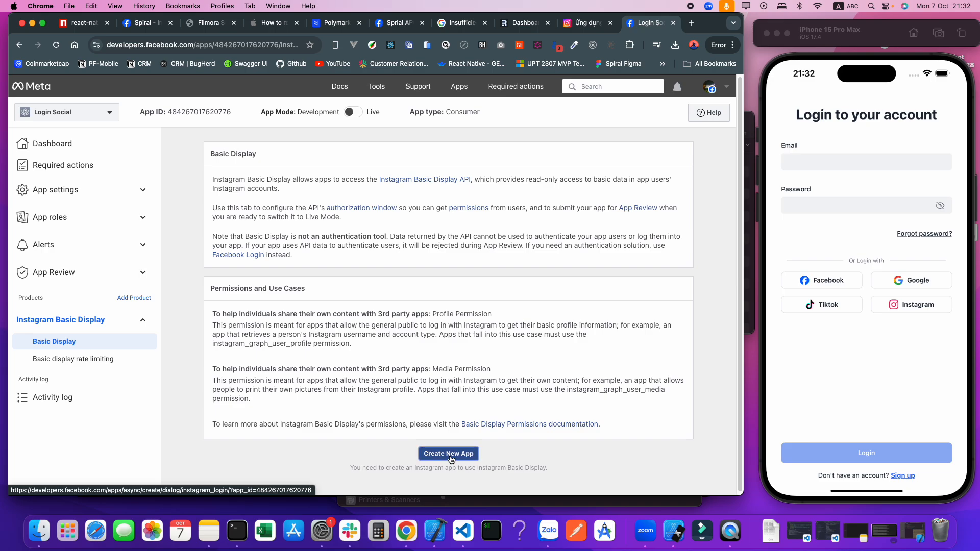
{"action": "left_click", "coordinate": [448, 453]}
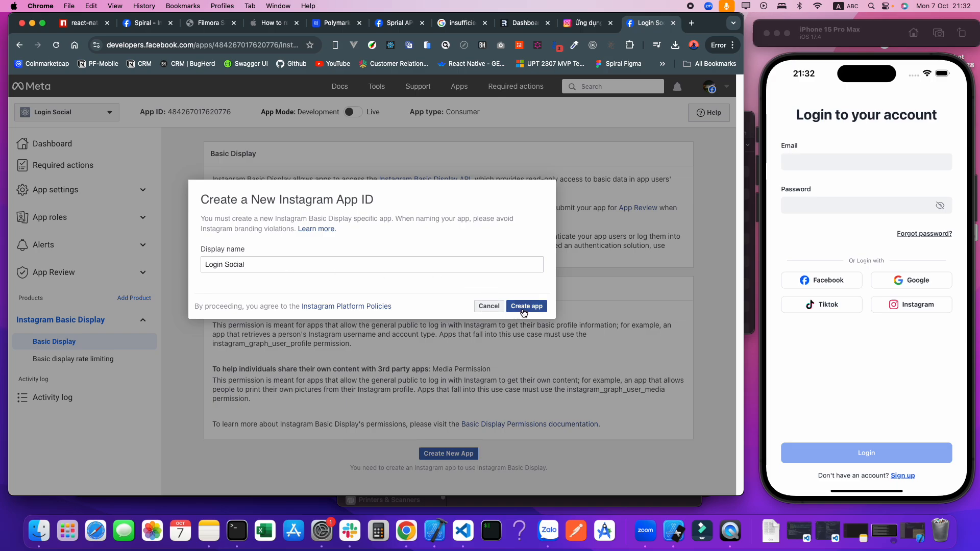
{"action": "left_click", "coordinate": [526, 306]}
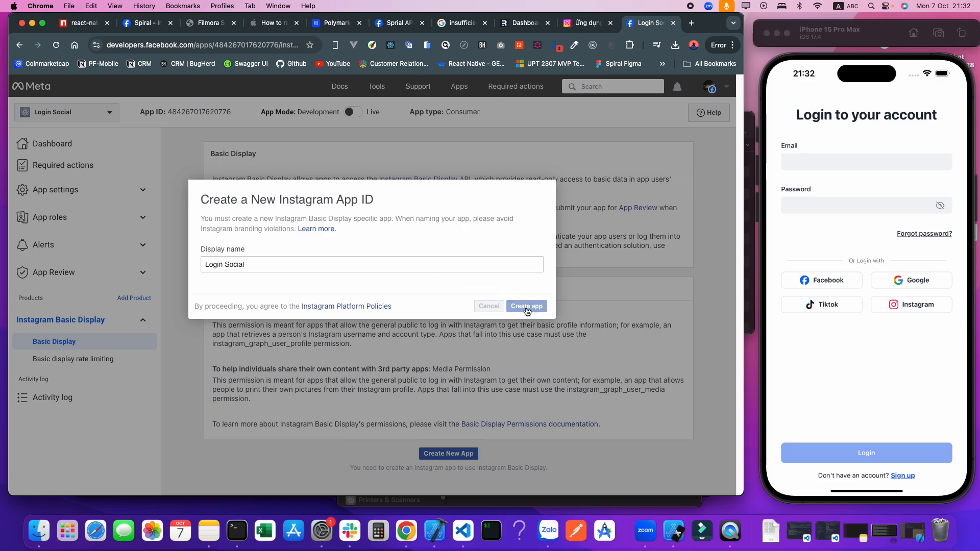
{"action": "left_click", "coordinate": [526, 307]}
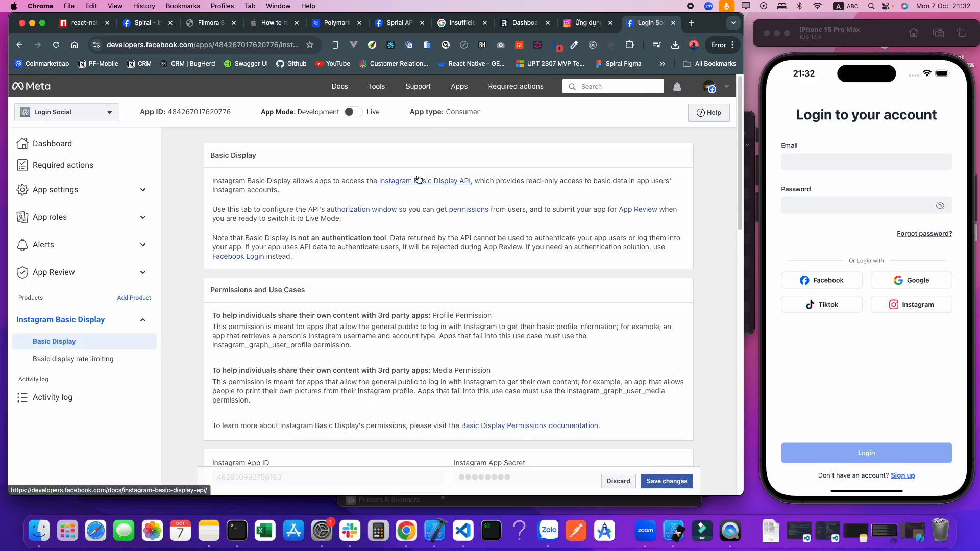
Step: Scroll to the Instagram App ID section and show the App Secret
{"action": "scroll", "scroll_direction": "down", "scroll_amount": 3}
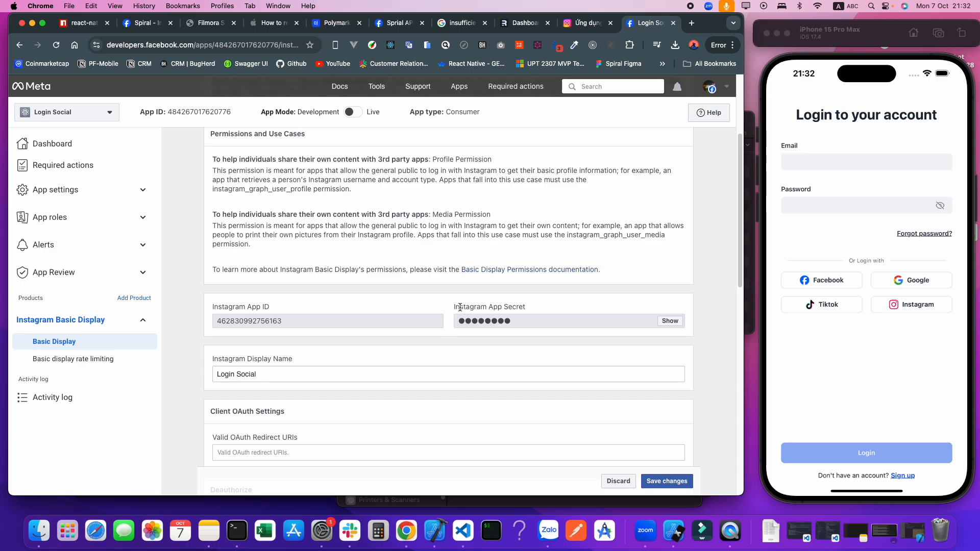
{"action": "scroll", "scroll_direction": "down", "scroll_amount": 3}
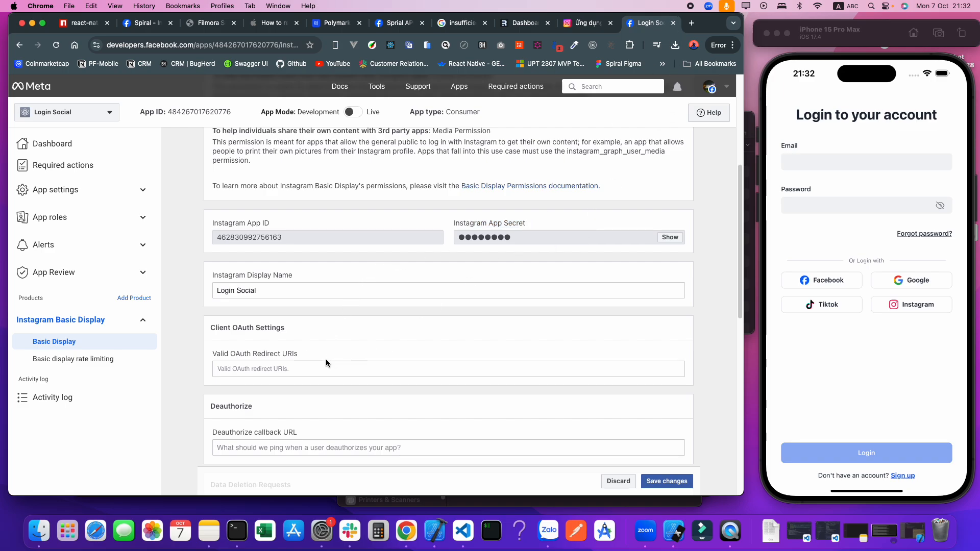
{"action": "mouse_move", "coordinate": [287, 237]}
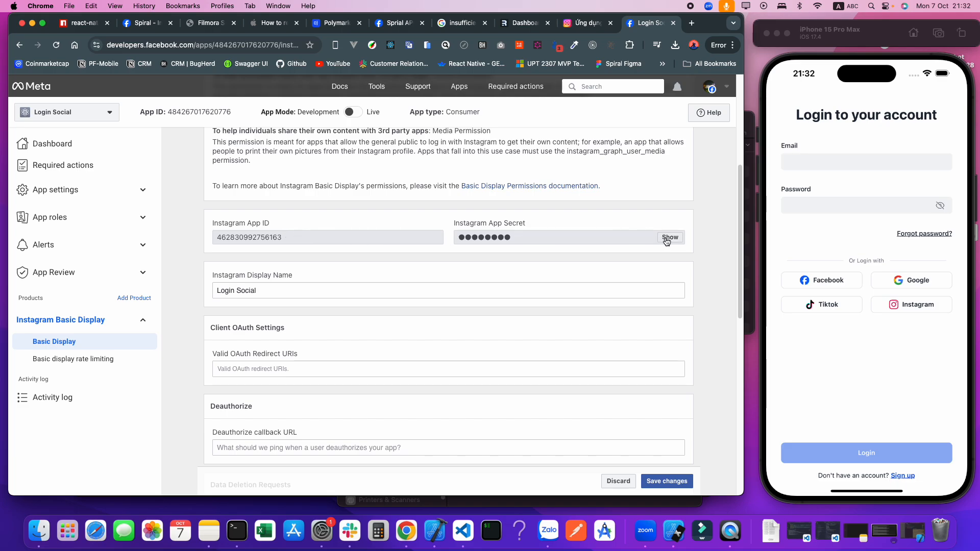
{"action": "left_click", "coordinate": [670, 237]}
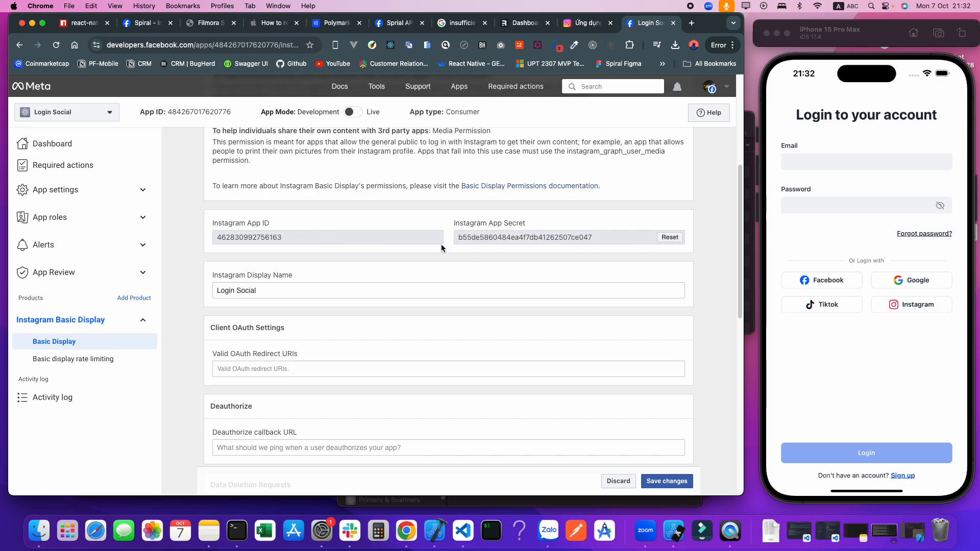
{"action": "scroll", "scroll_direction": "down", "scroll_amount": 3}
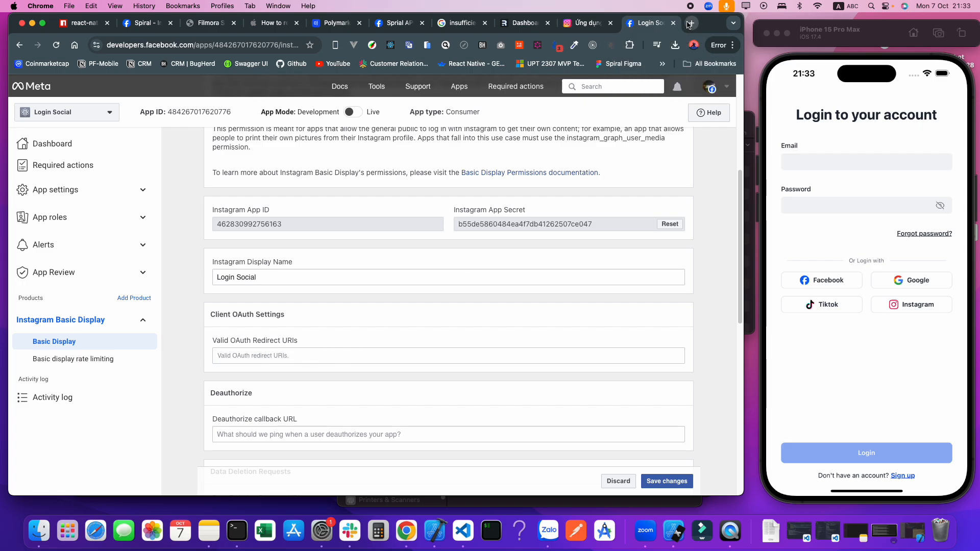
Step: Open a second dashboard in a new tab, then return to the Login Social settings
{"action": "type", "text": "my"}
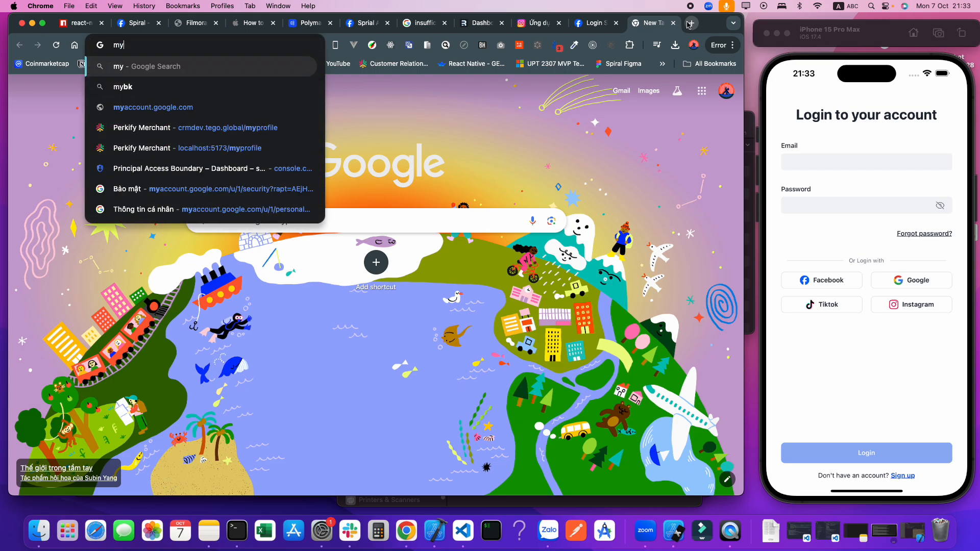
{"action": "type", "text": "ver"}
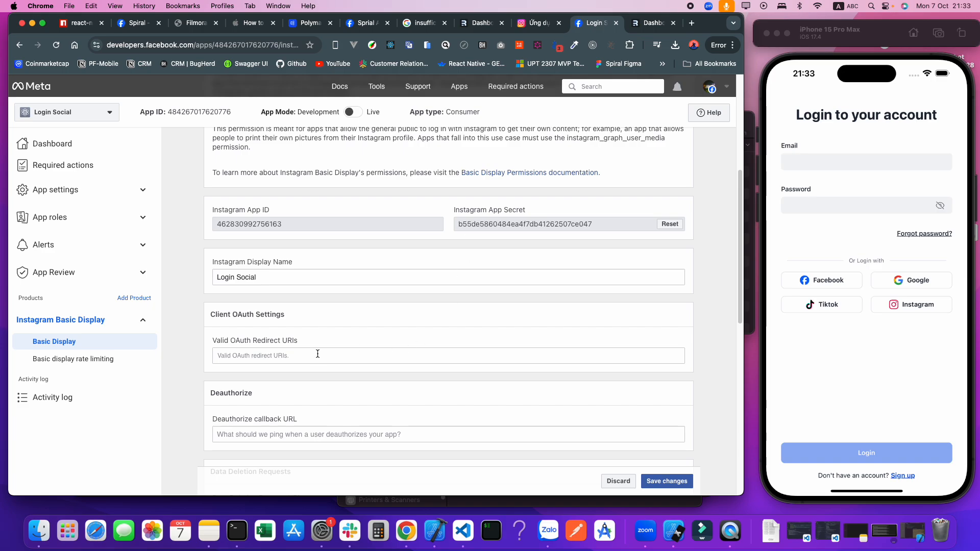
{"action": "type", "text": "https://spiral-tawny.vercel.app/"}
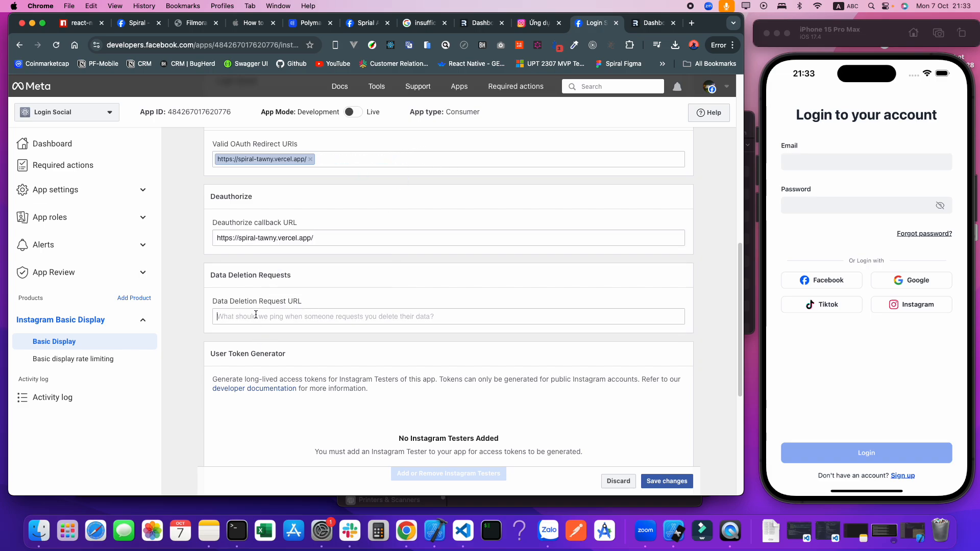
{"action": "scroll", "scroll_direction": "down", "scroll_amount": 3}
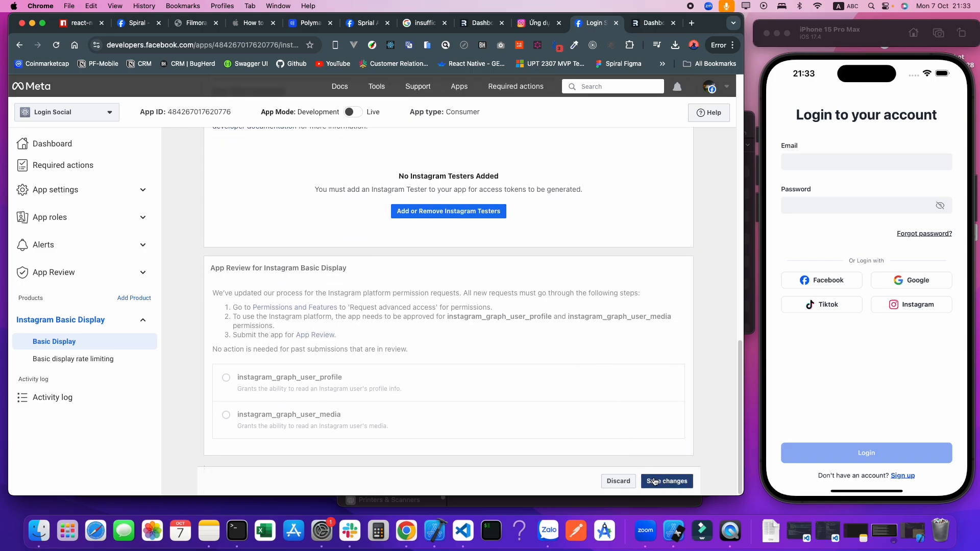
{"action": "left_click", "coordinate": [666, 480]}
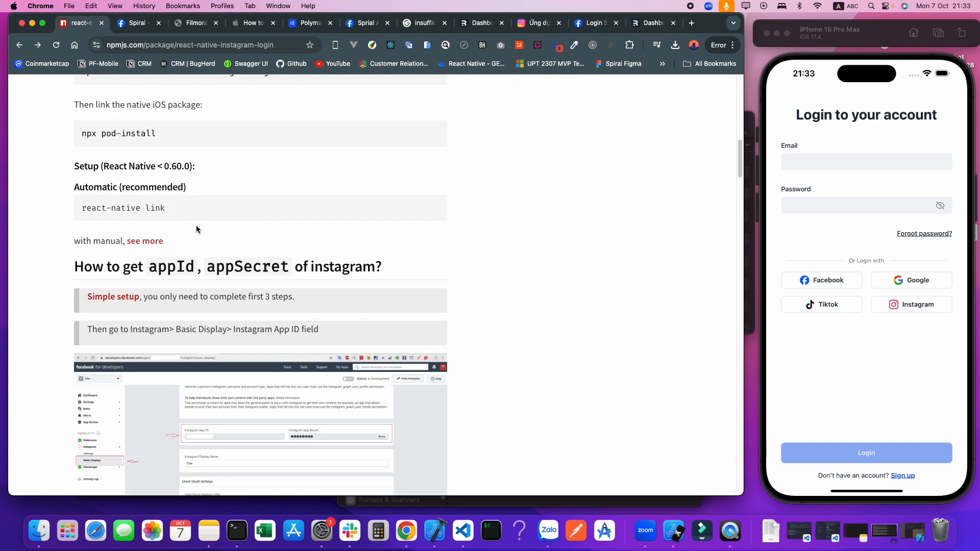
{"action": "mouse_move", "coordinate": [144, 266]}
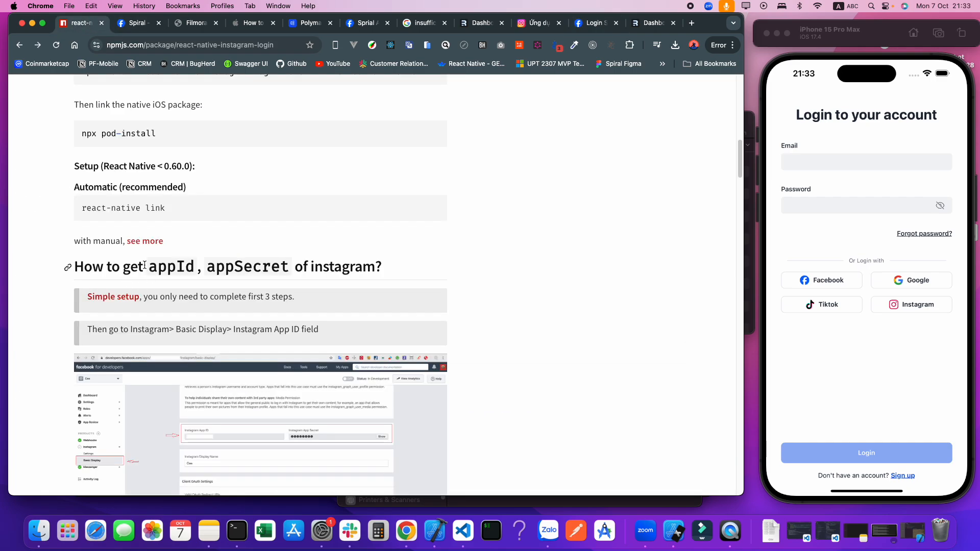
Step: Select the const insRef = useRef(); line in the README's function component example
{"action": "left_click_drag", "start_coordinate": [147, 266], "coordinate": [350, 267]}
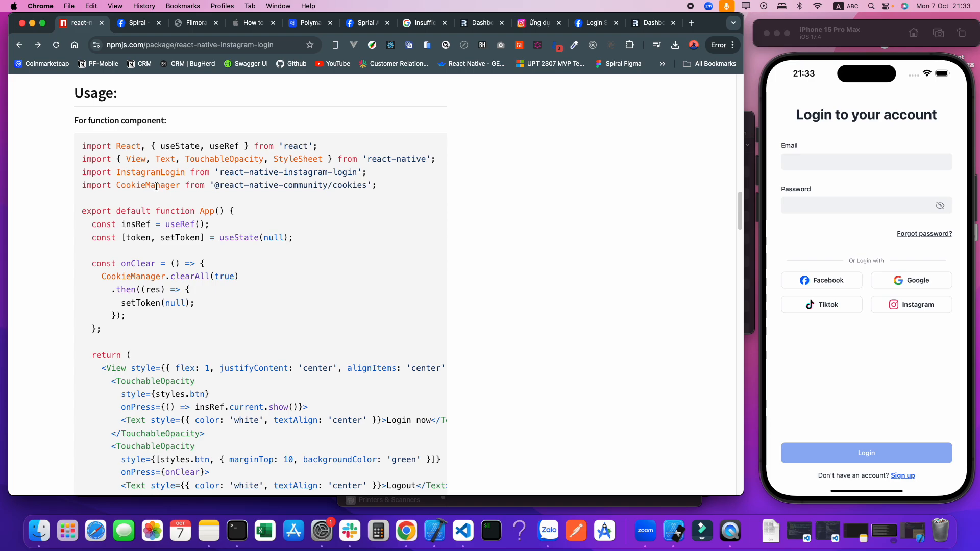
{"action": "mouse_move", "coordinate": [463, 531]}
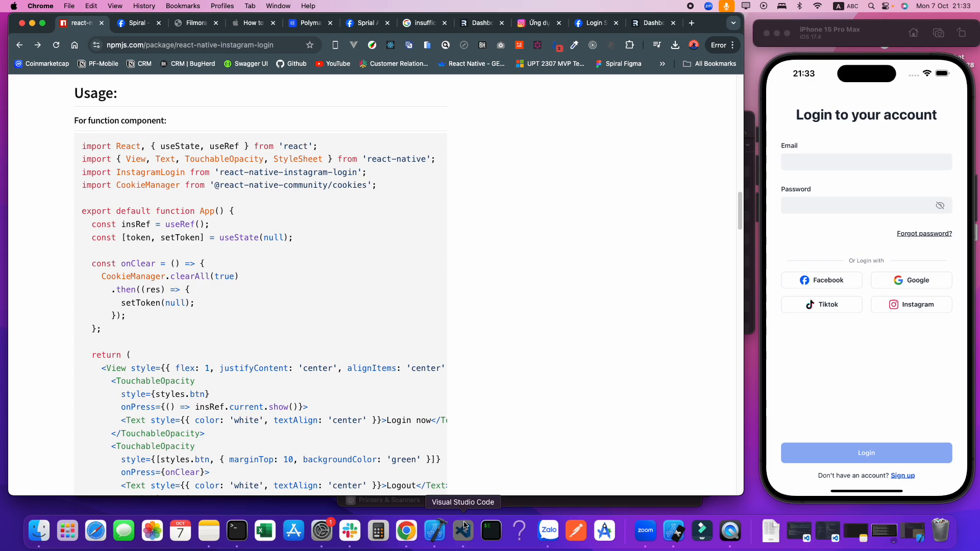
{"action": "left_click", "coordinate": [462, 532]}
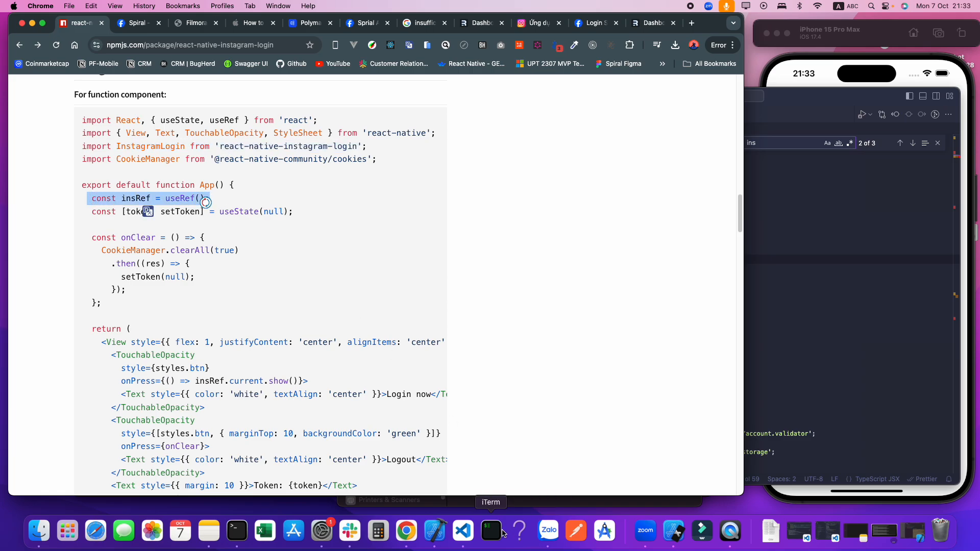
Step: Draft const insRef = useRef(); at the top of the Login function in Login.tsx
{"action": "left_click", "coordinate": [462, 531]}
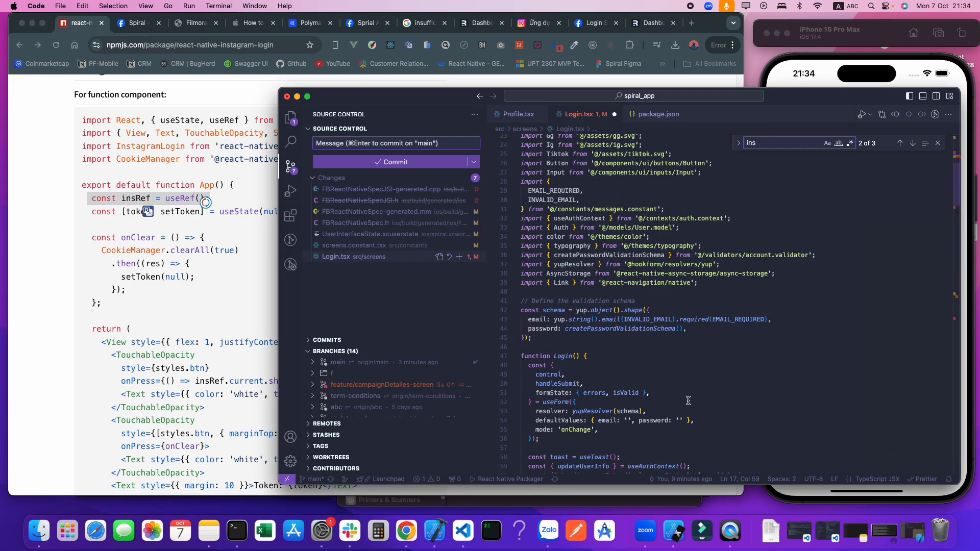
{"action": "scroll", "scroll_direction": "down", "scroll_amount": 3}
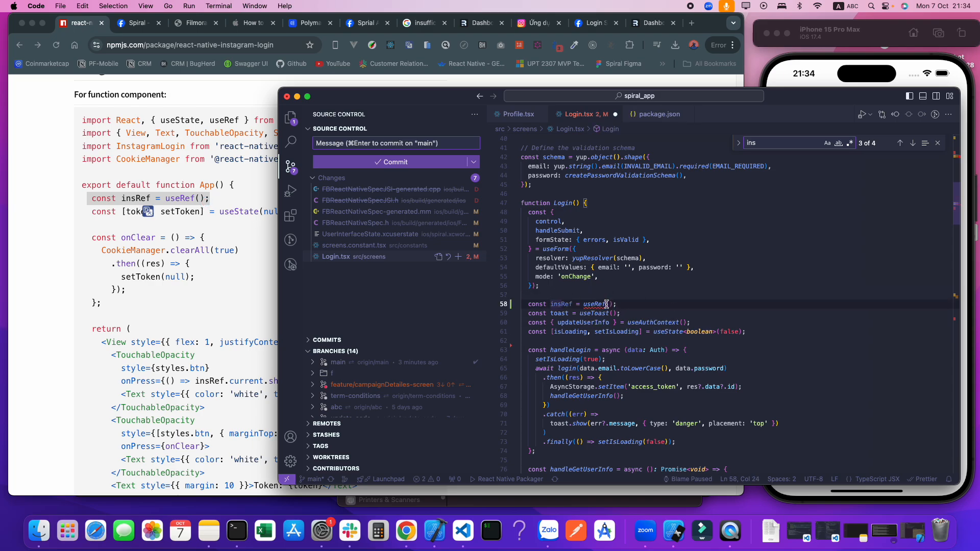
{"action": "type", "text": "f"}
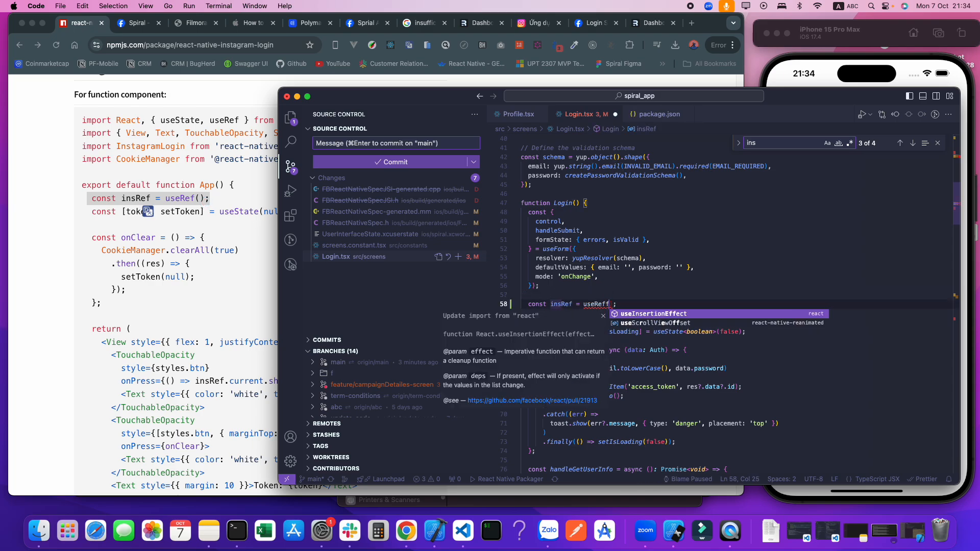
{"action": "key", "text": "backspace"}
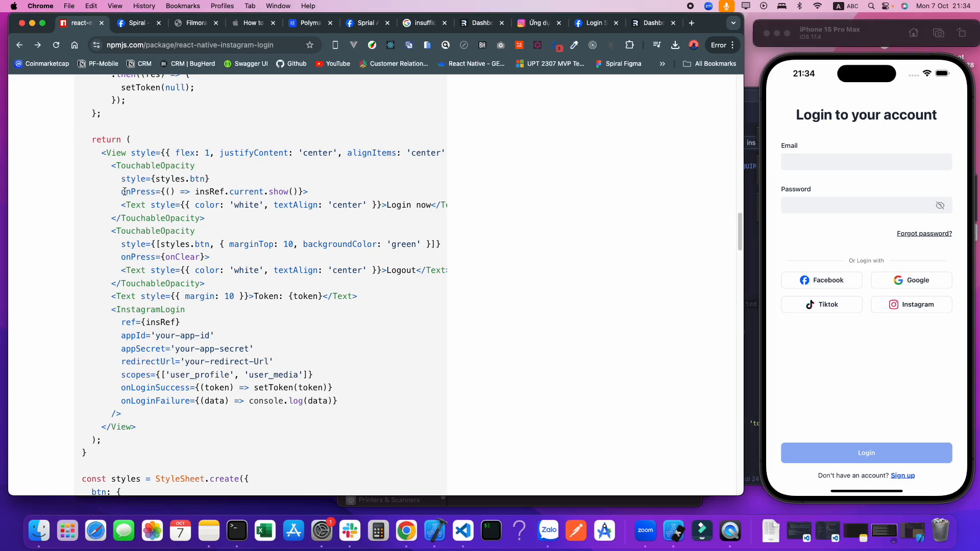
Step: Give the Instagram TouchableOpacity onPress={() => insRef.current.show()} and add the InstagramLogin block
{"action": "double_click", "coordinate": [212, 192]}
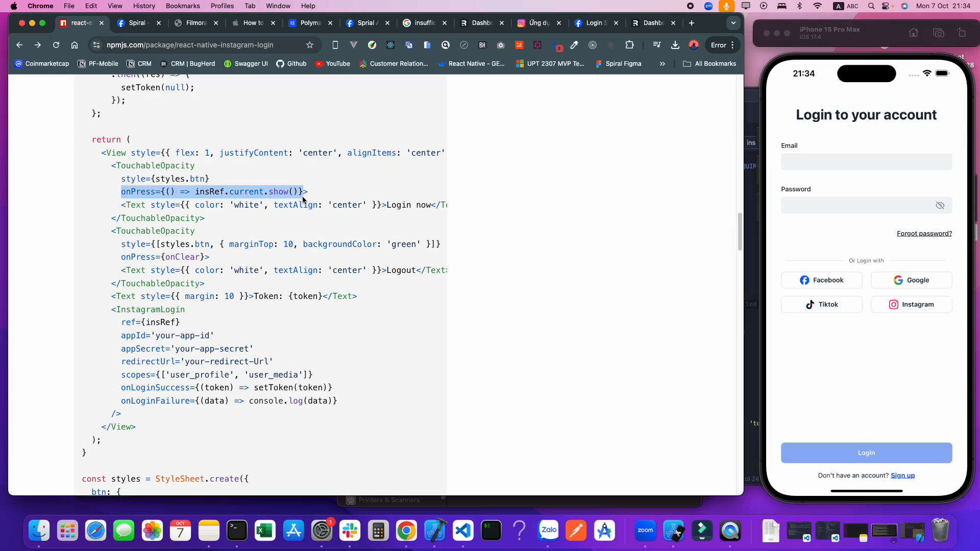
{"action": "left_click", "coordinate": [462, 531]}
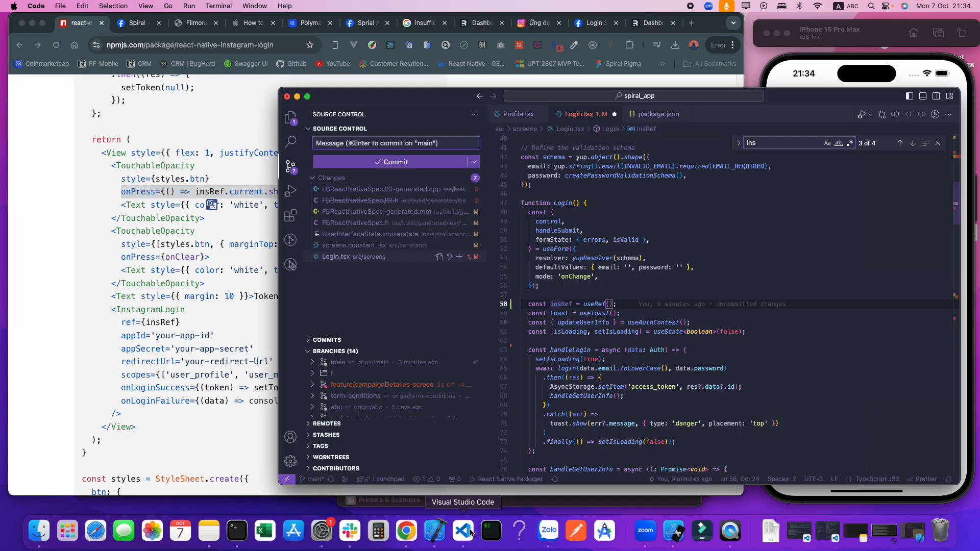
{"action": "scroll", "scroll_direction": "down", "scroll_amount": 3}
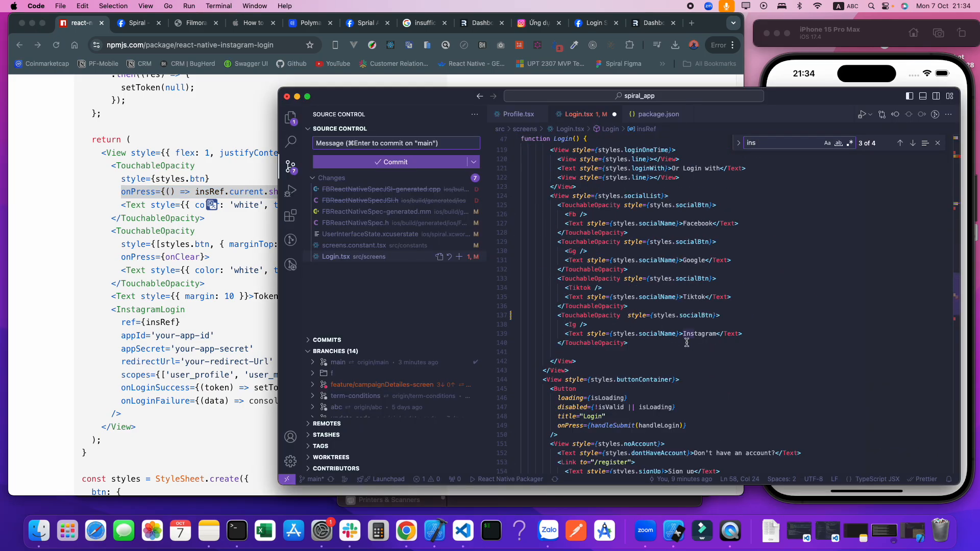
{"action": "type", "text": "onPress={() => insRef.current.show()}"}
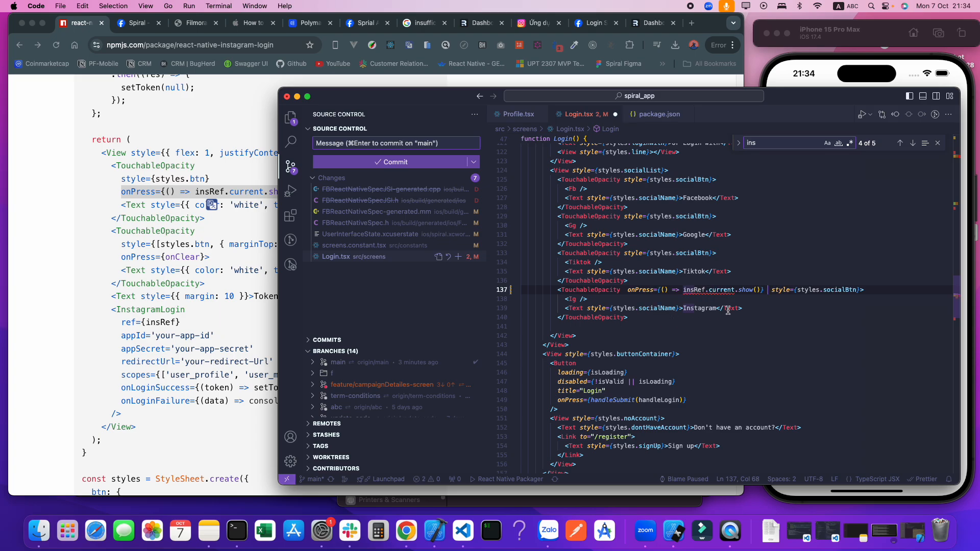
{"action": "scroll", "scroll_direction": "down", "scroll_amount": 3}
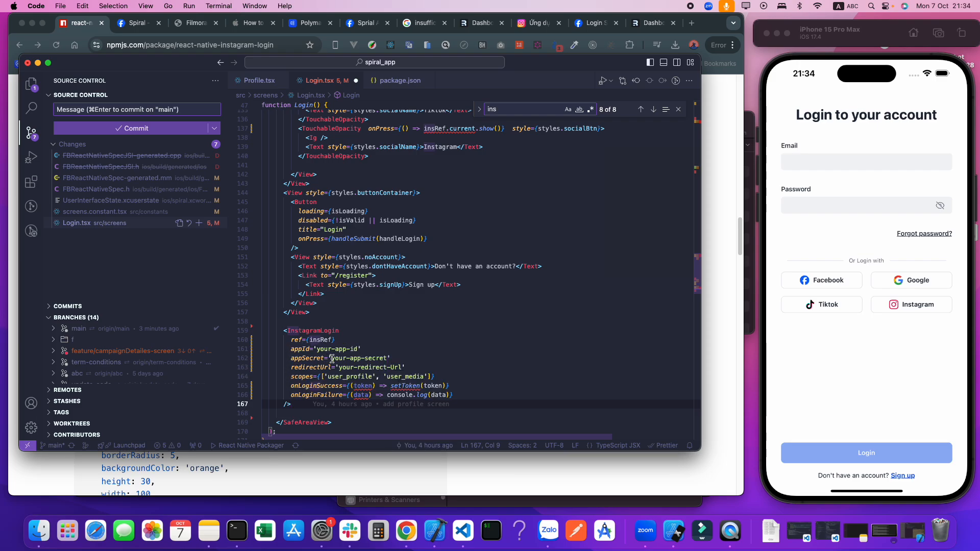
{"action": "left_click", "coordinate": [536, 23]}
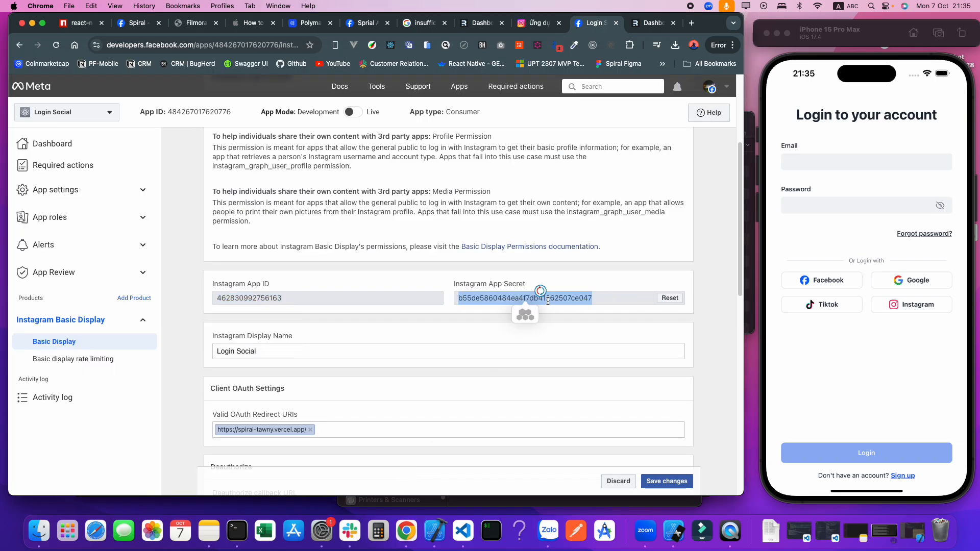
{"action": "left_click", "coordinate": [461, 532]}
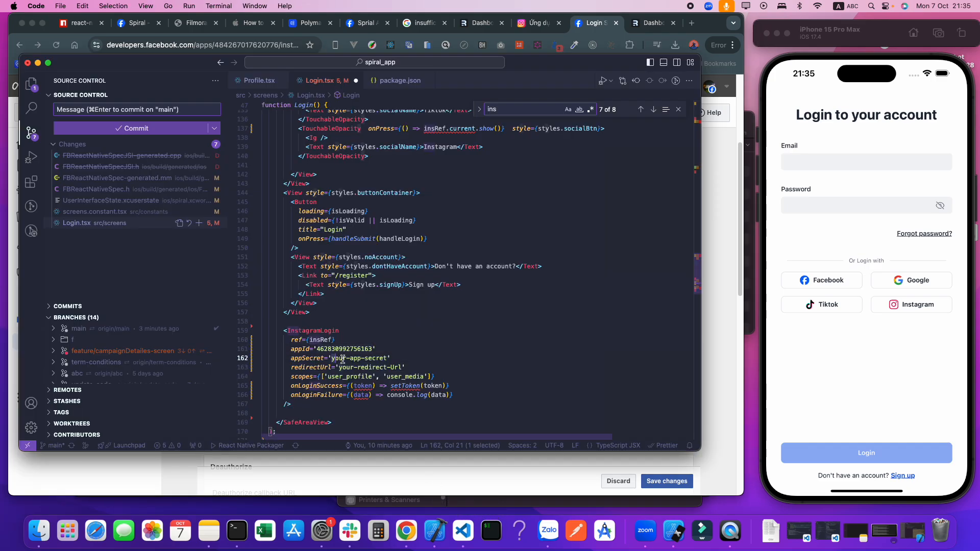
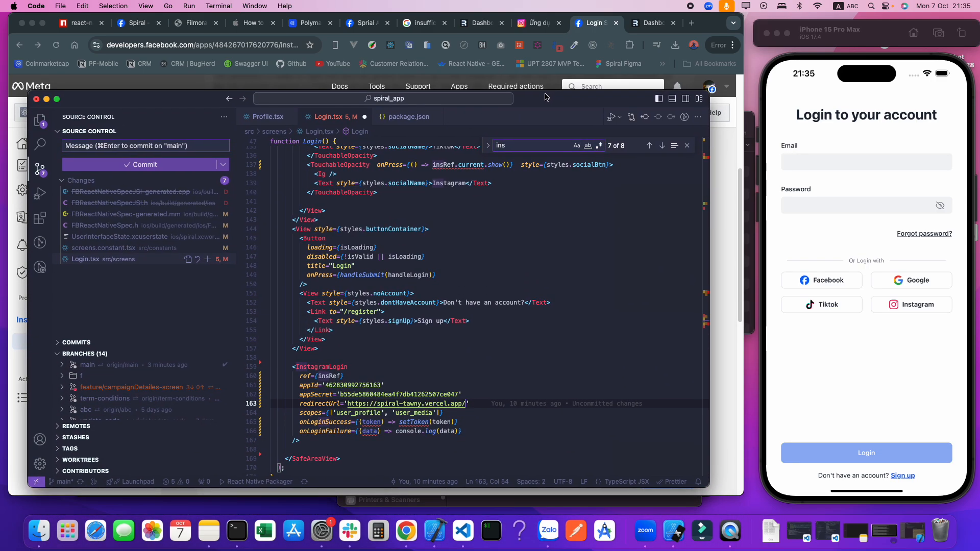
{"action": "scroll", "scroll_direction": "down", "scroll_amount": 3}
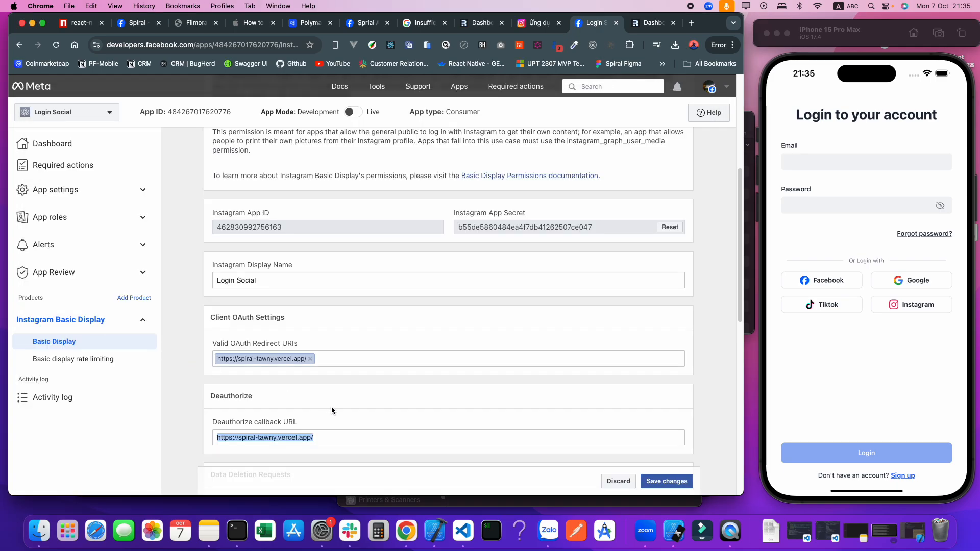
{"action": "scroll", "scroll_direction": "down", "scroll_amount": 3}
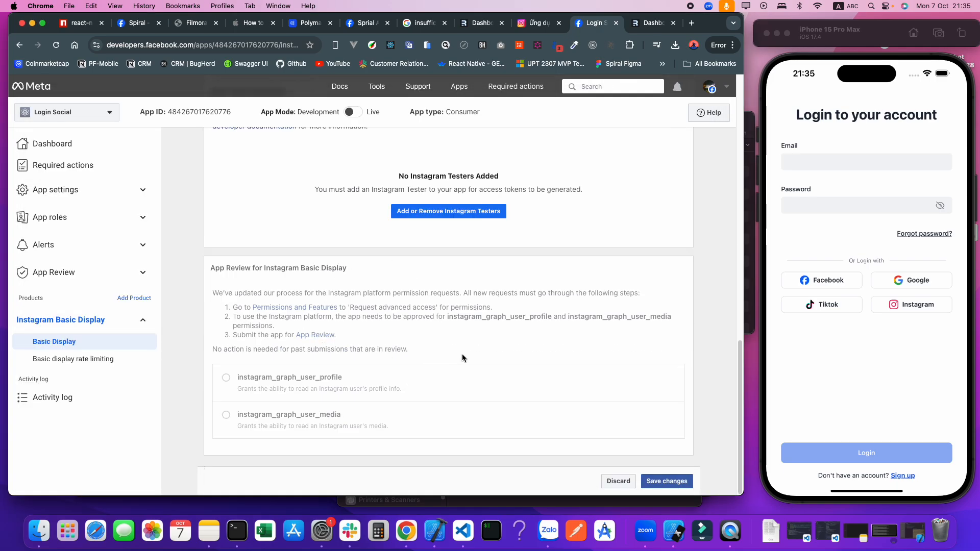
{"action": "left_click", "coordinate": [666, 481]}
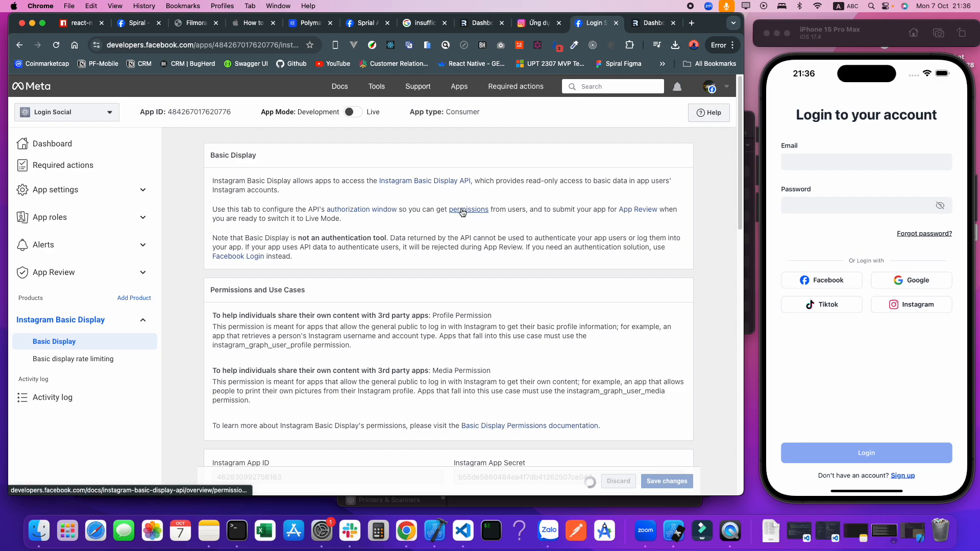
Step: Browse the permissions reference docs in a new tab, then return to Basic Display settings
{"action": "left_click", "coordinate": [468, 209]}
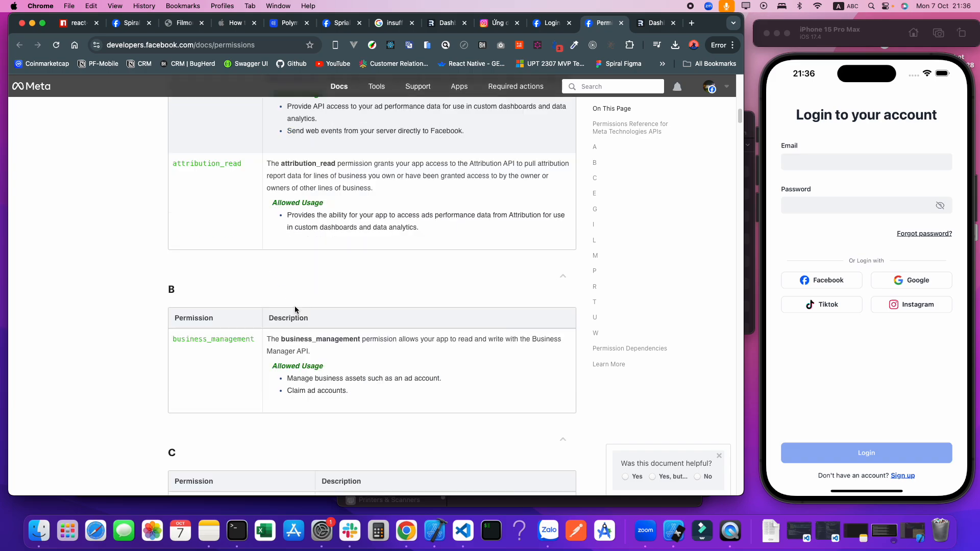
{"action": "scroll", "scroll_direction": "down", "scroll_amount": 3}
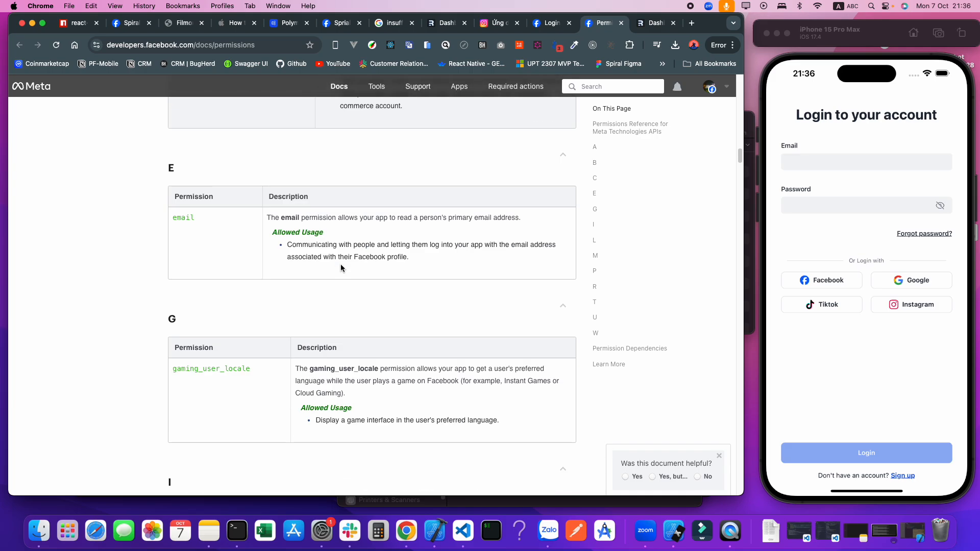
{"action": "scroll", "scroll_direction": "down", "scroll_amount": 3}
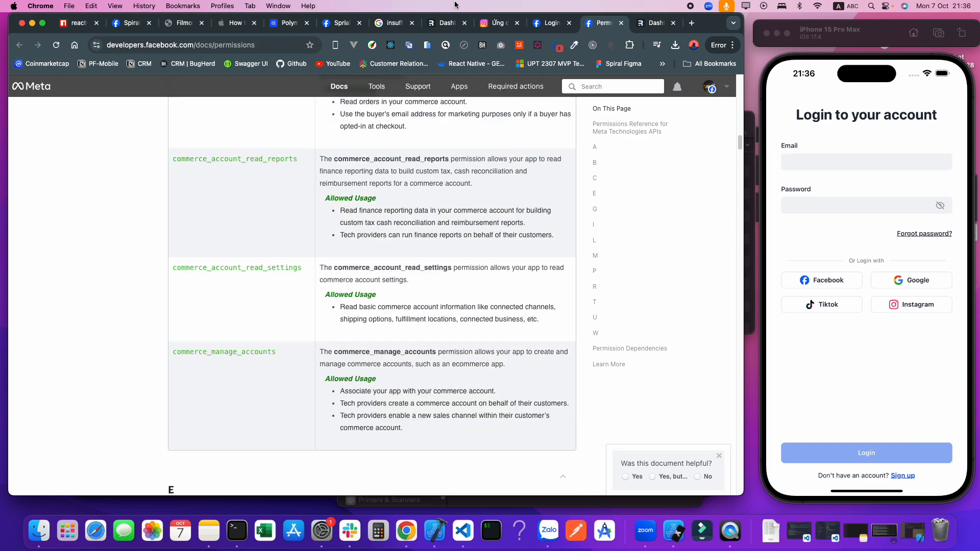
{"action": "left_click", "coordinate": [548, 22]}
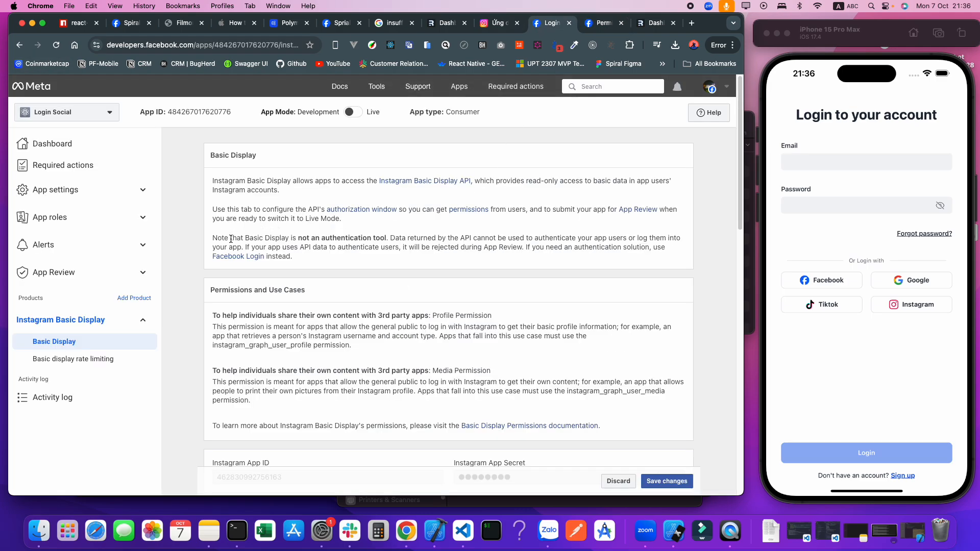
Step: Open the Roles page under App roles, showing the app's single Administrator
{"action": "left_click", "coordinate": [49, 217]}
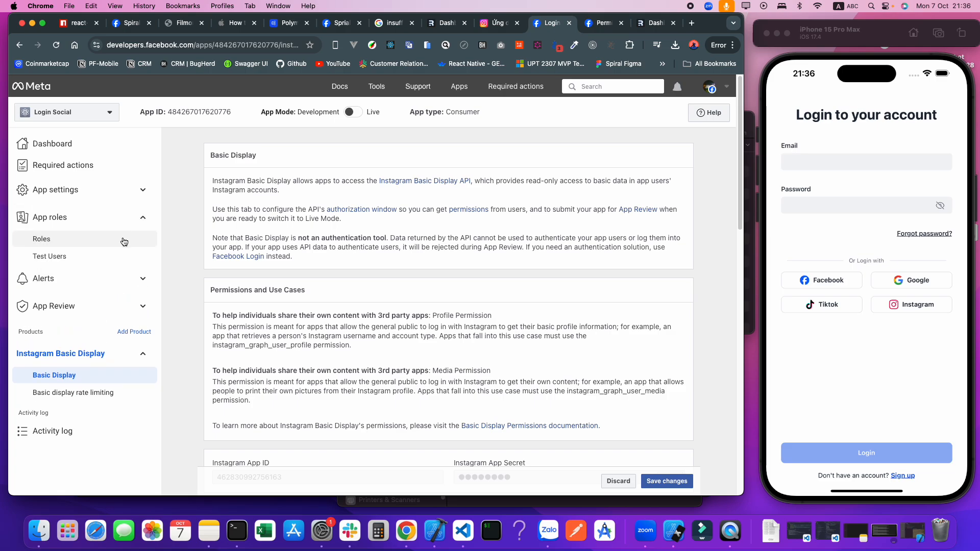
{"action": "left_click", "coordinate": [41, 239]}
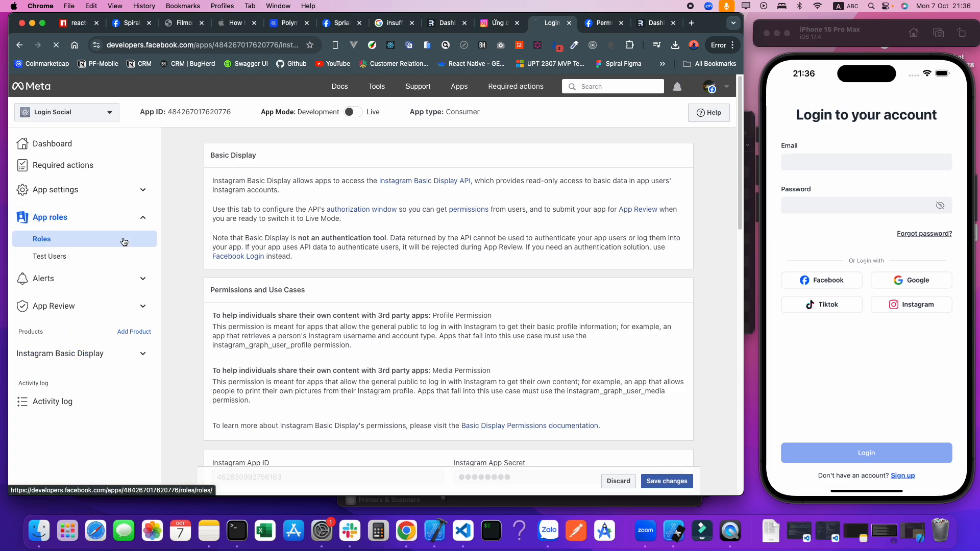
{"action": "left_click", "coordinate": [41, 239]}
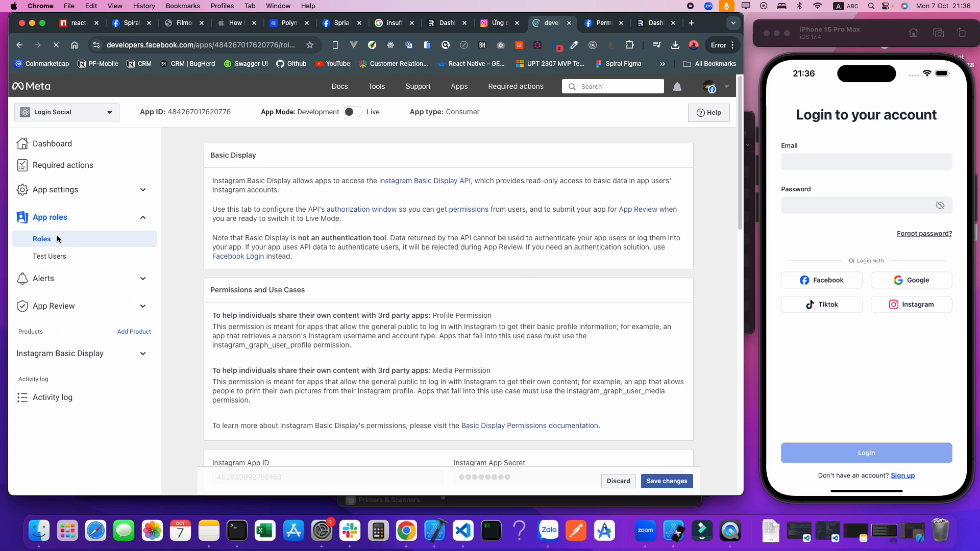
{"action": "left_click", "coordinate": [41, 239]}
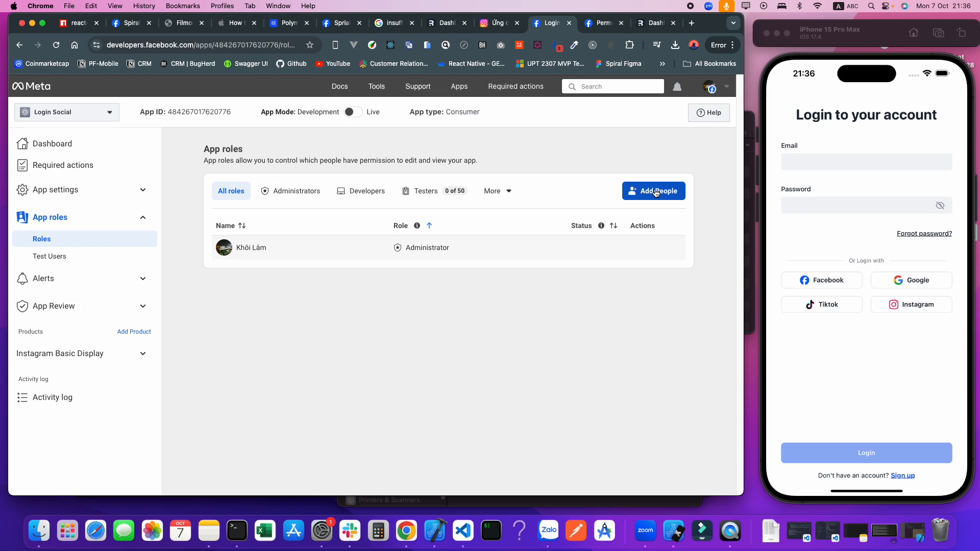
Step: Choose the Instagram Tester role in Add People and select the Instagram profile URL
{"action": "left_click", "coordinate": [653, 191]}
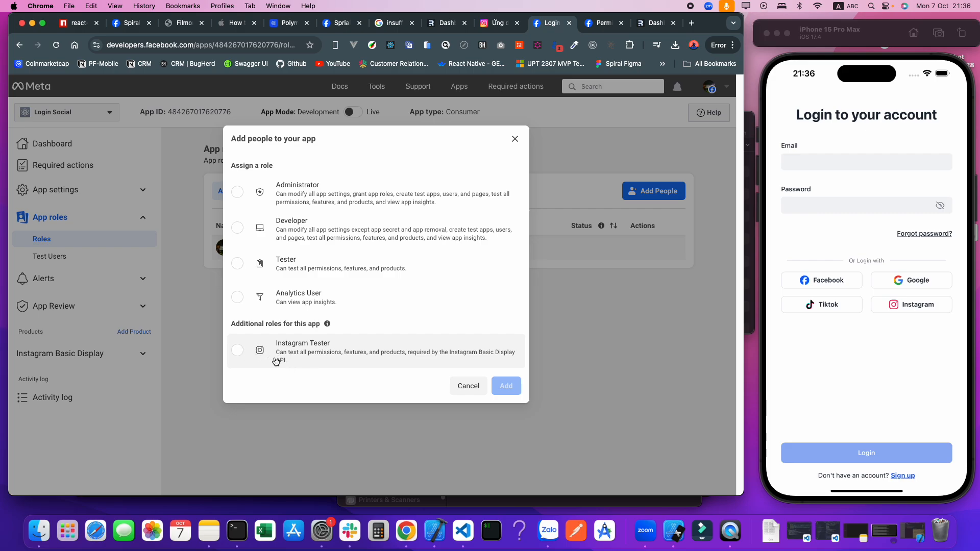
{"action": "mouse_move", "coordinate": [271, 362]}
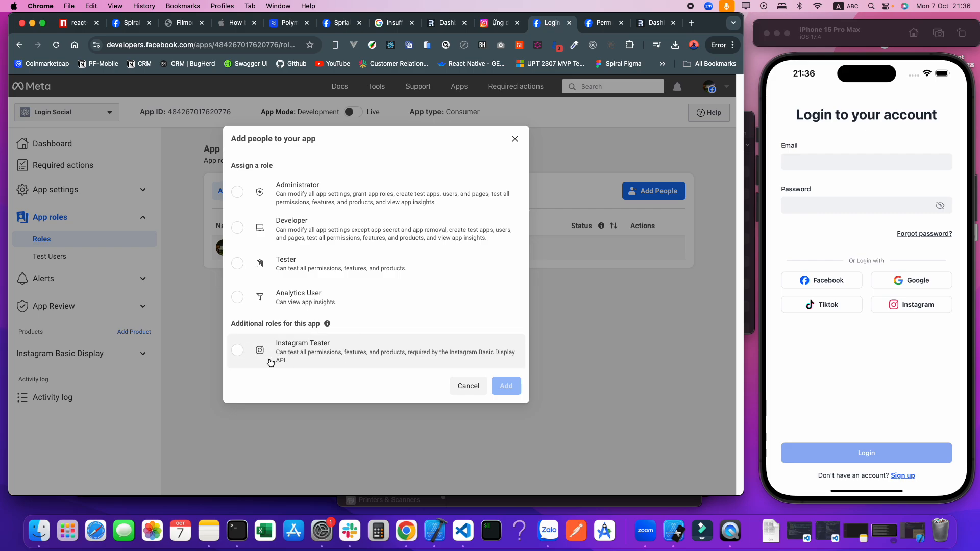
{"action": "left_click", "coordinate": [237, 350]}
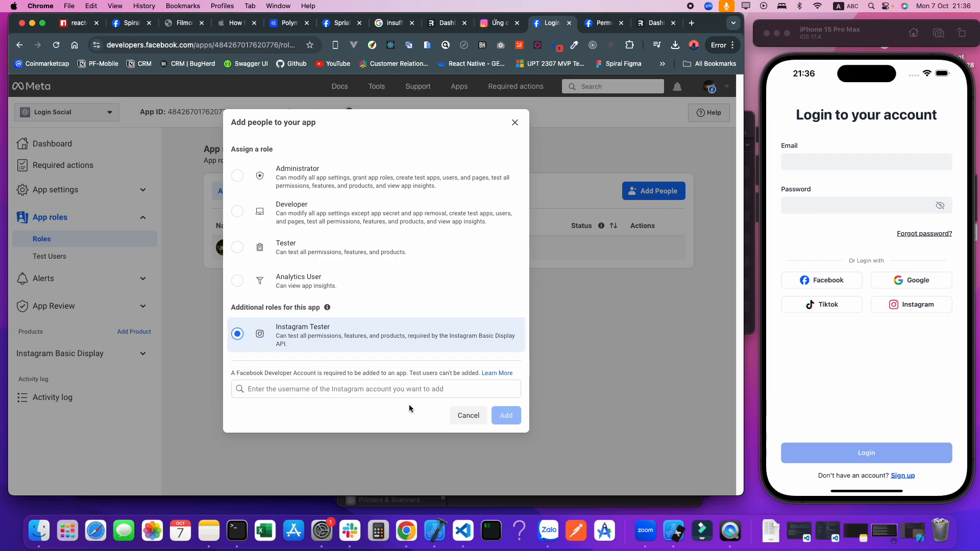
{"action": "left_click", "coordinate": [375, 389]}
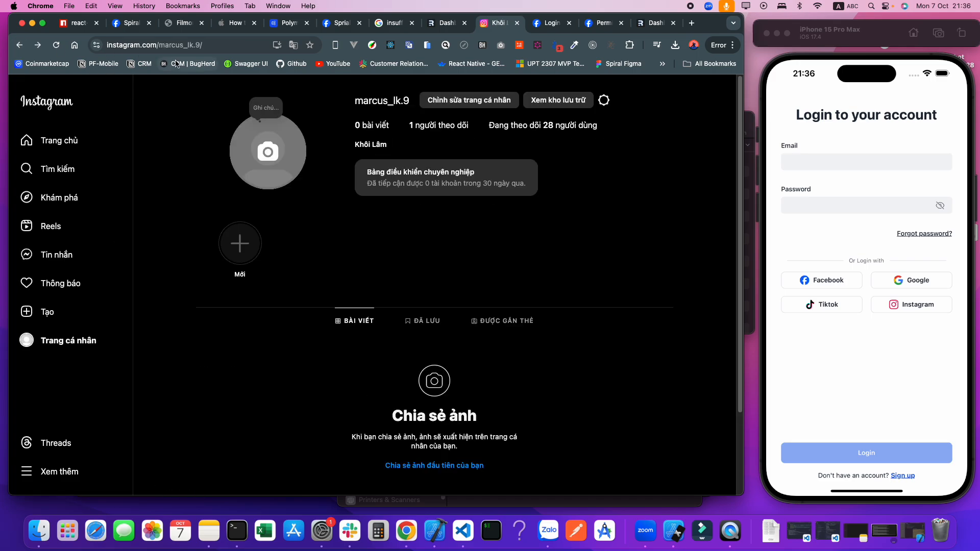
{"action": "left_click", "coordinate": [175, 44]}
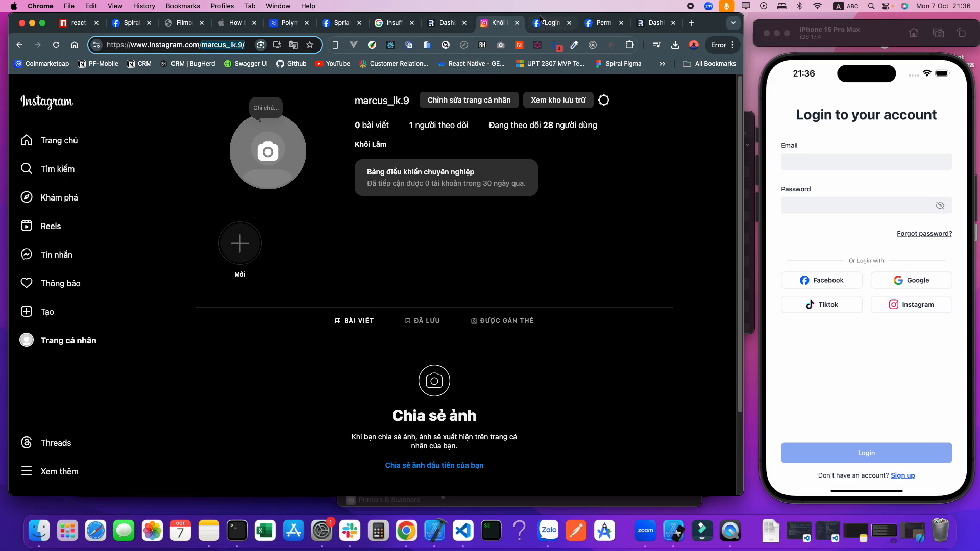
{"action": "left_click", "coordinate": [549, 23]}
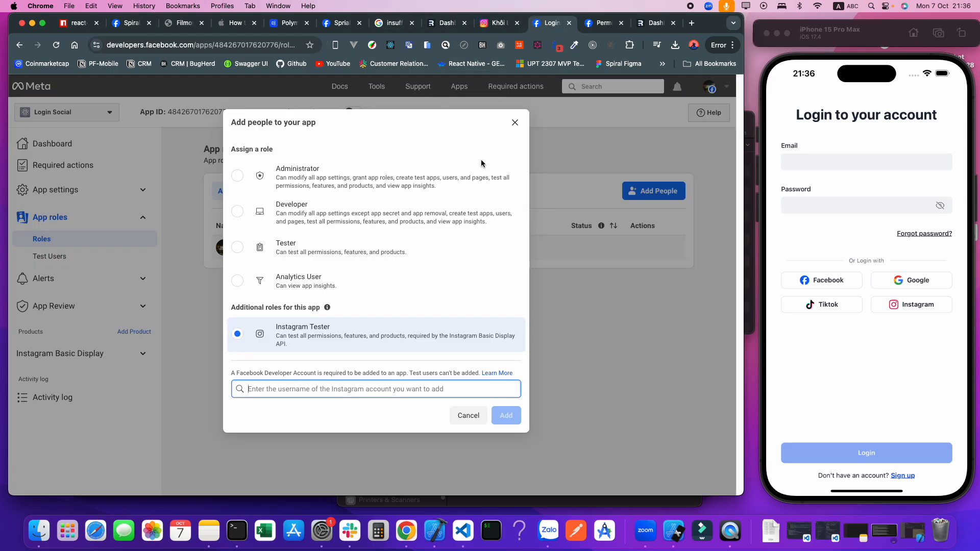
{"action": "type", "text": "marcus_lk.9"}
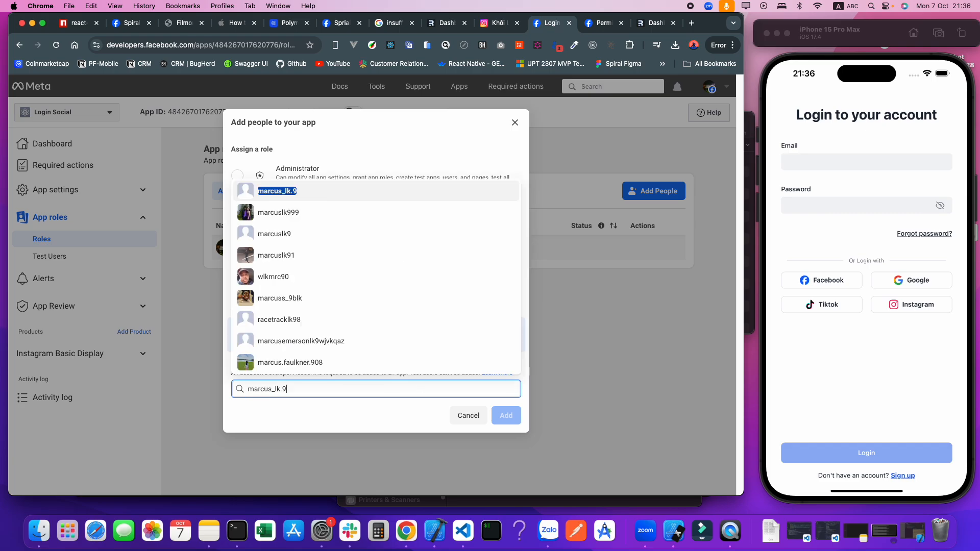
{"action": "left_click", "coordinate": [277, 190]}
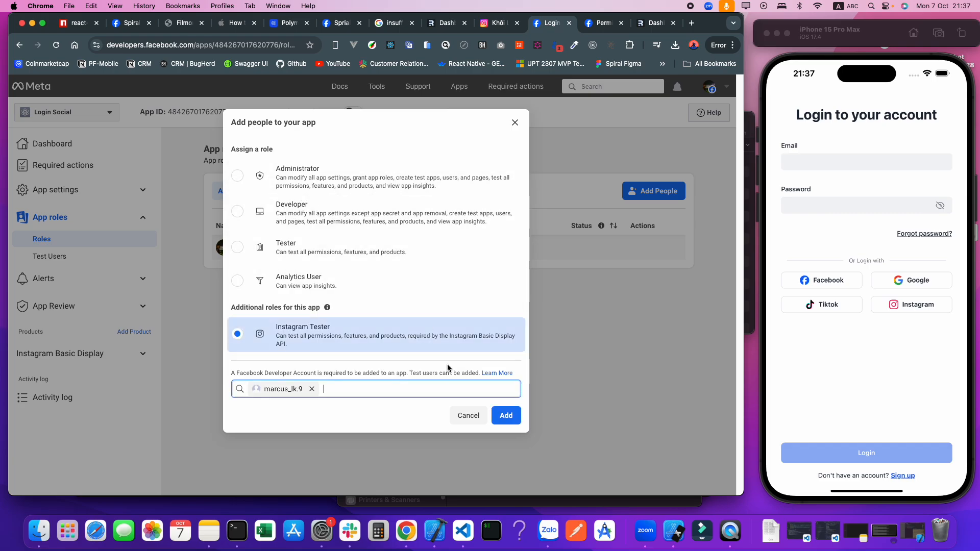
{"action": "left_click", "coordinate": [506, 415]}
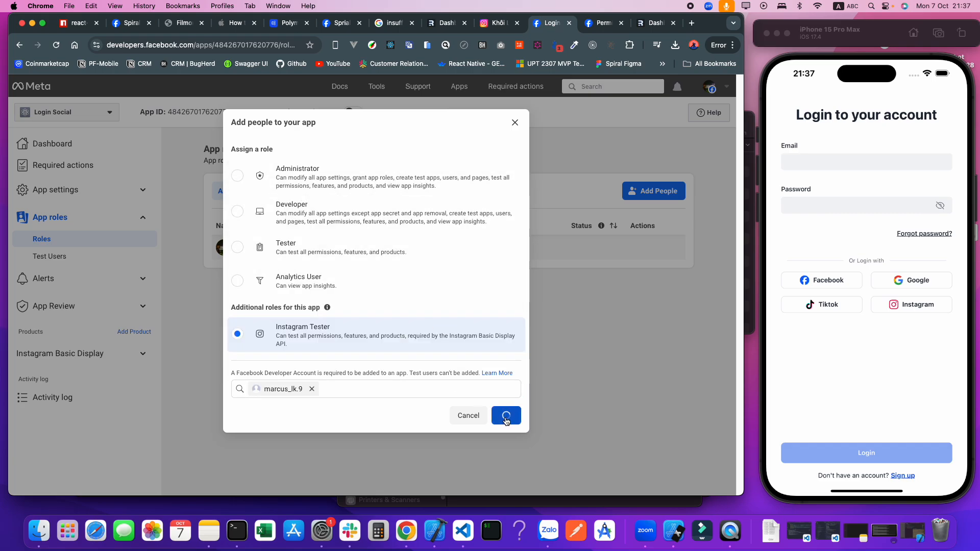
{"action": "left_click", "coordinate": [506, 416]}
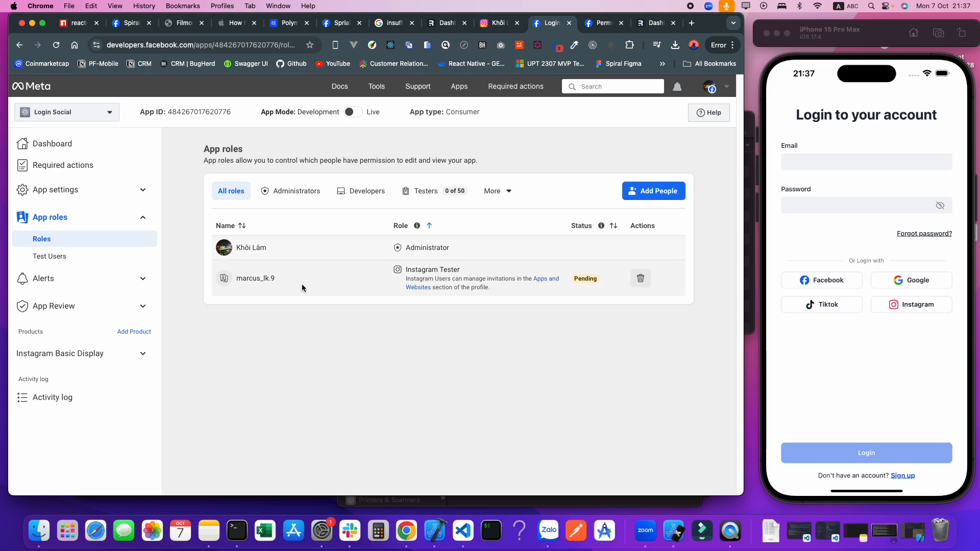
{"action": "double_click", "coordinate": [254, 278]}
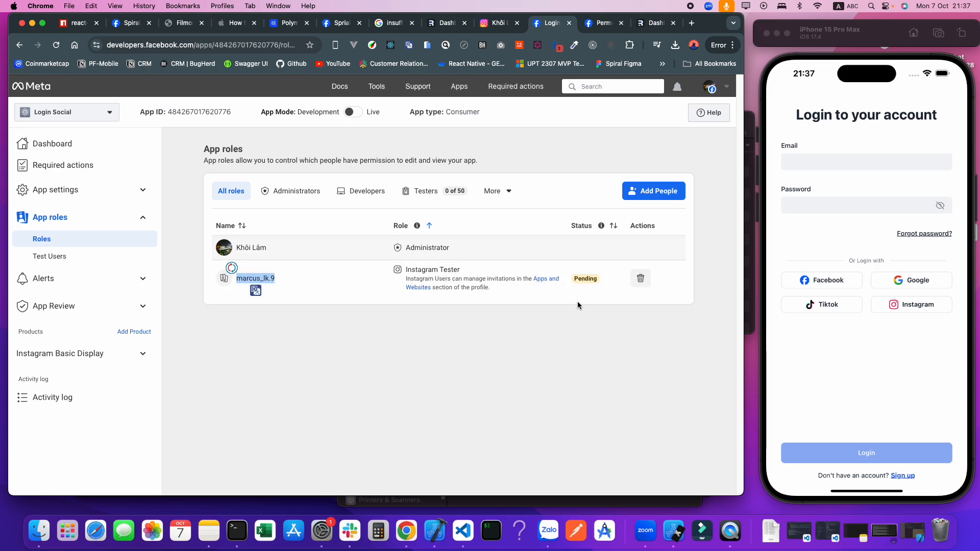
Step: Open Instagram's Apps and websites tester invites and accept the Sprial APP invitation
{"action": "left_click", "coordinate": [495, 23]}
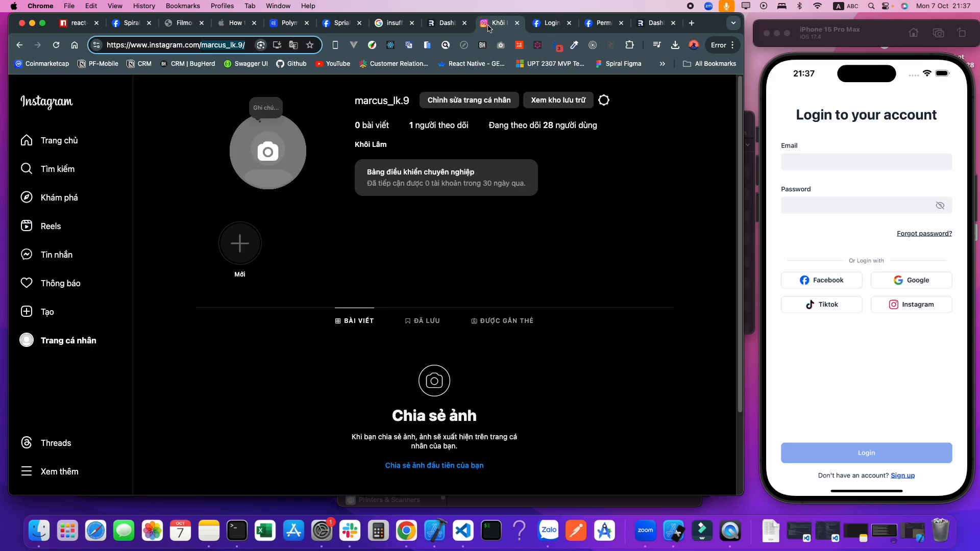
{"action": "left_click", "coordinate": [604, 100]}
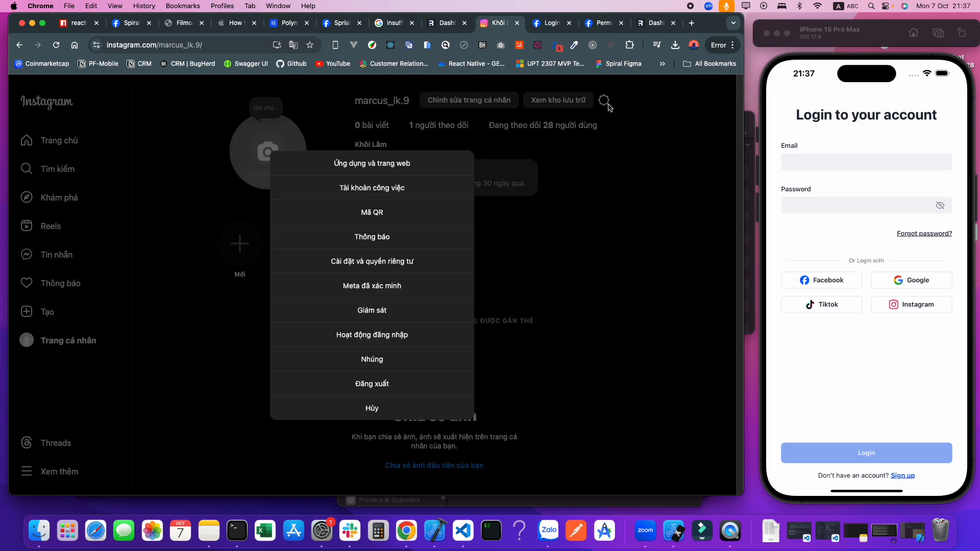
{"action": "mouse_move", "coordinate": [401, 178]}
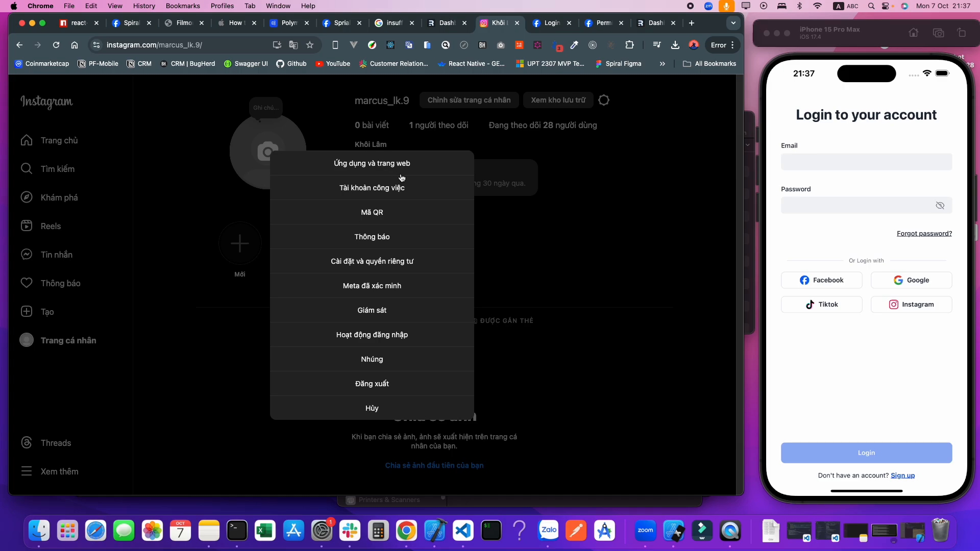
{"action": "mouse_move", "coordinate": [391, 168]}
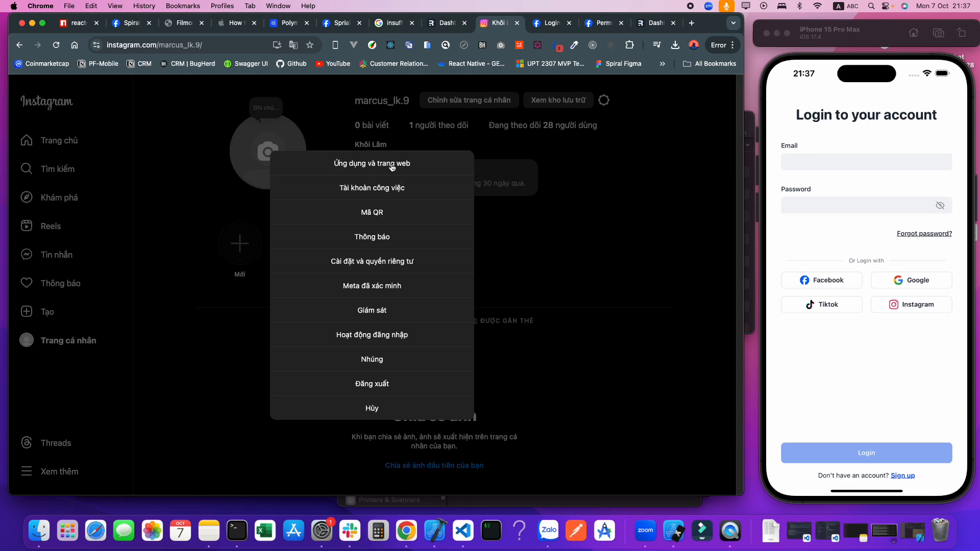
{"action": "left_click", "coordinate": [372, 163]}
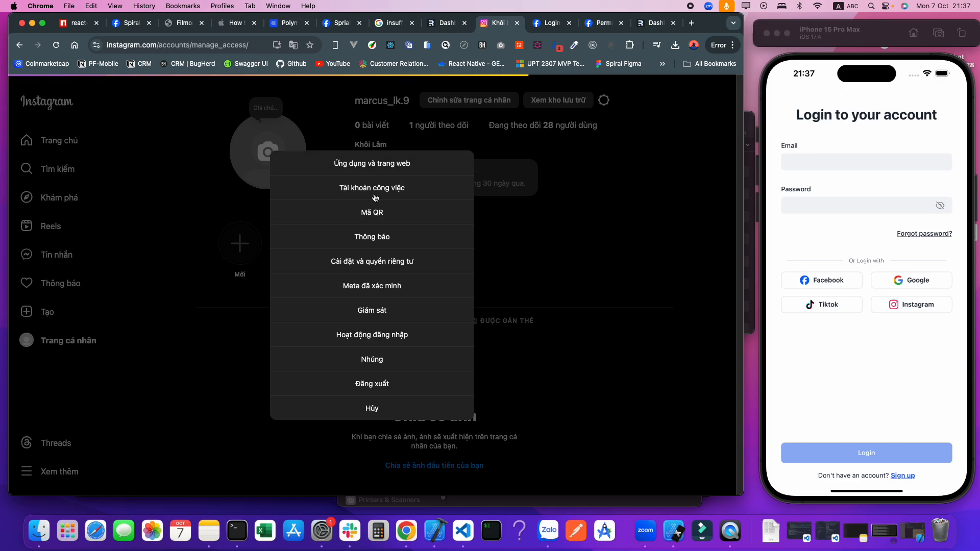
{"action": "left_click", "coordinate": [371, 164]}
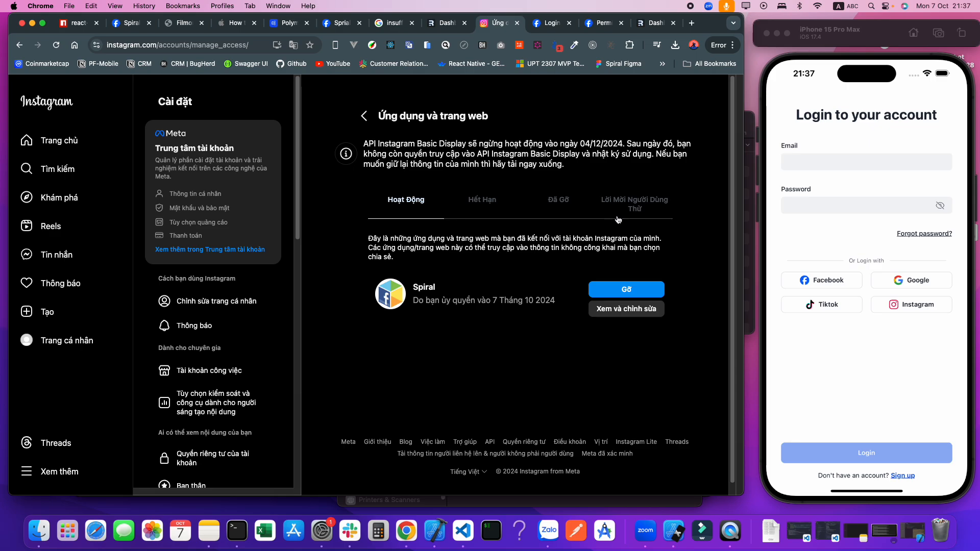
{"action": "mouse_move", "coordinate": [627, 204]}
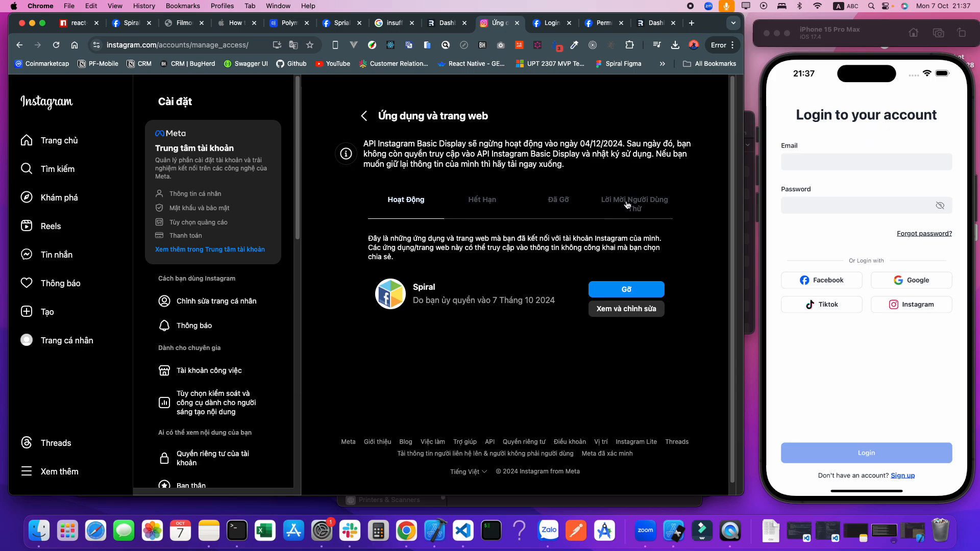
{"action": "left_click", "coordinate": [634, 199]}
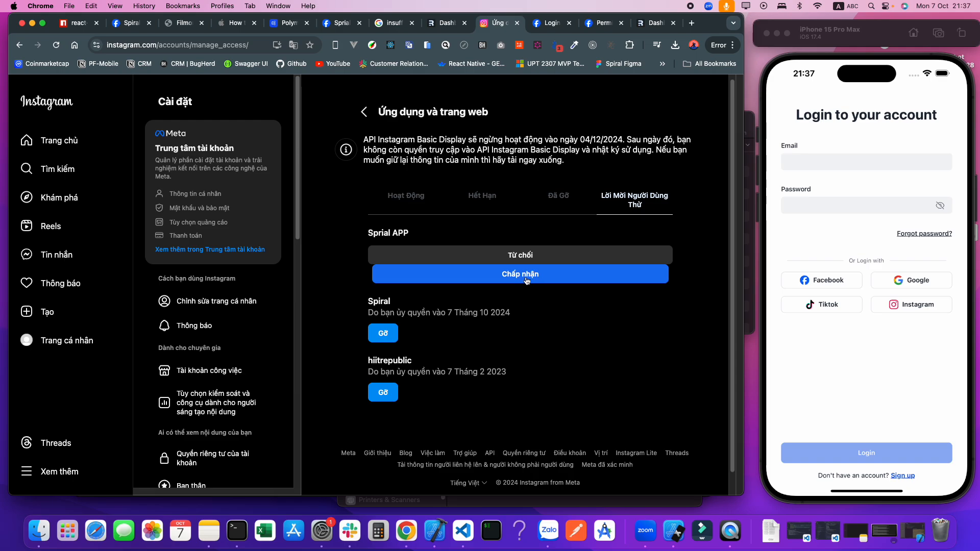
{"action": "left_click", "coordinate": [519, 273]}
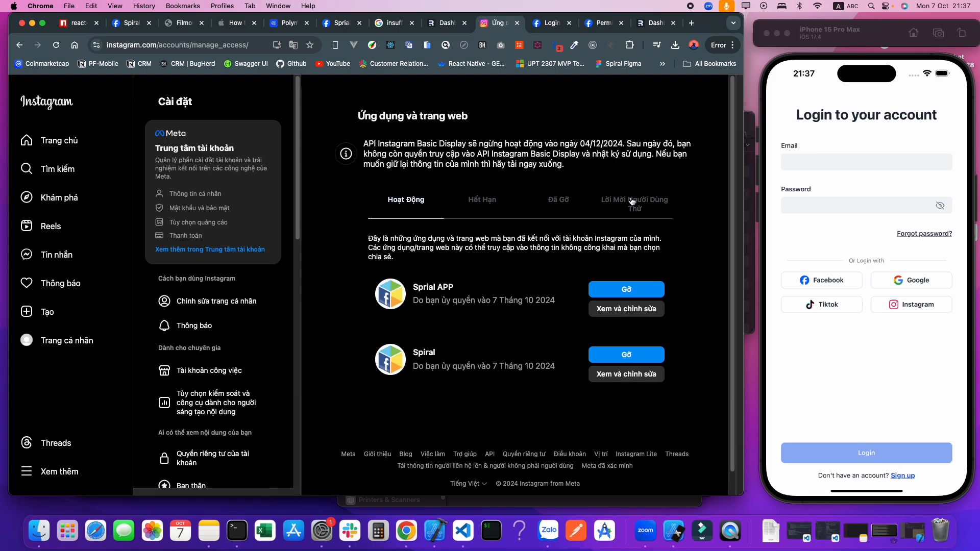
Step: Accept the Login Social tester invitation
{"action": "left_click", "coordinate": [634, 200]}
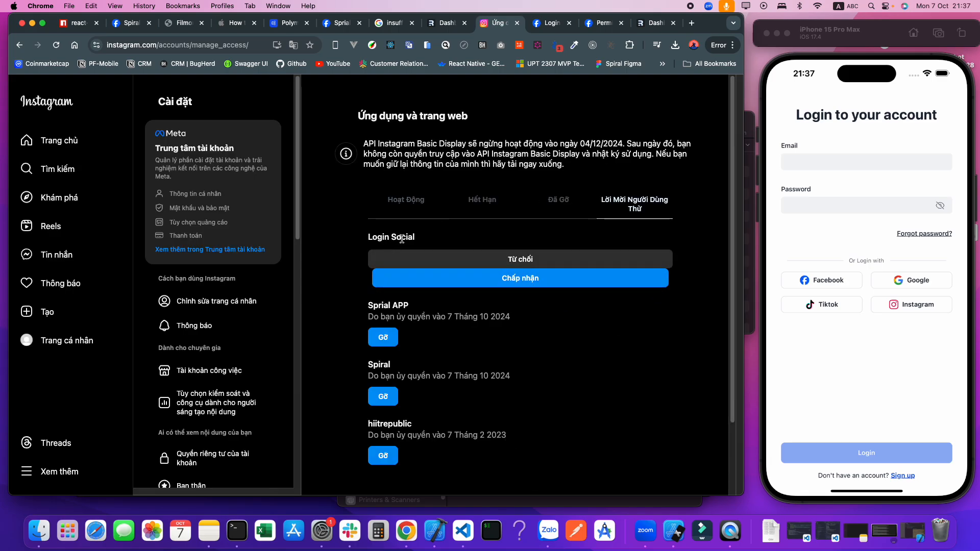
{"action": "double_click", "coordinate": [390, 237]}
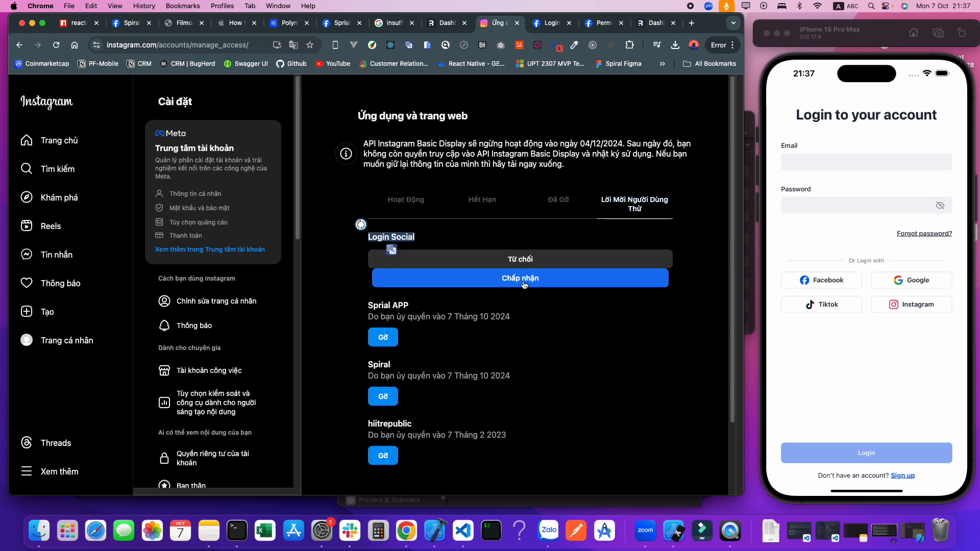
{"action": "left_click", "coordinate": [520, 277]}
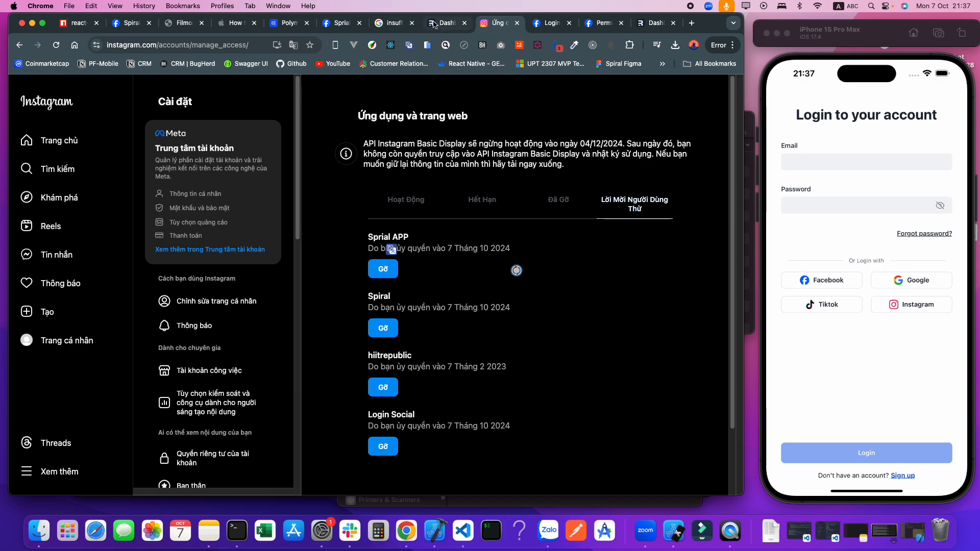
{"action": "left_click", "coordinate": [445, 23]}
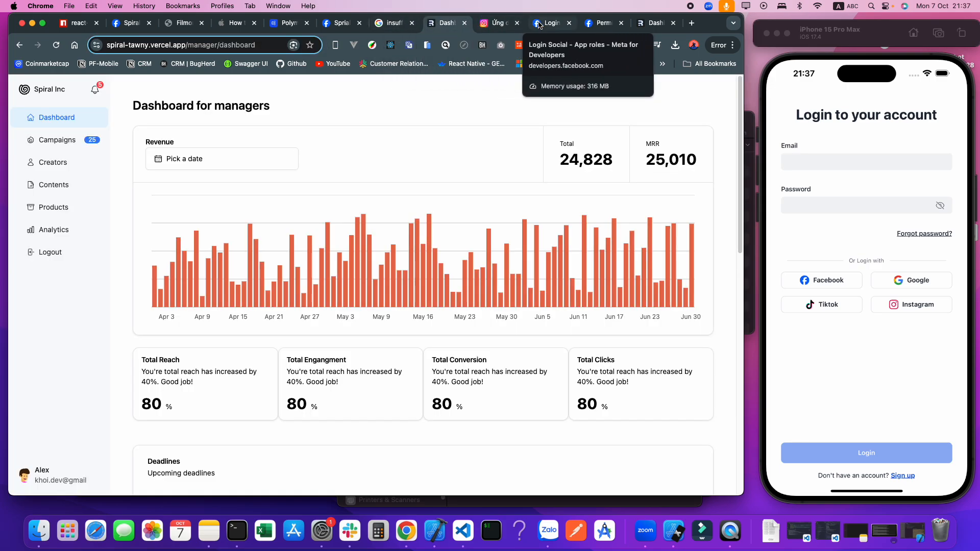
{"action": "left_click", "coordinate": [551, 23]}
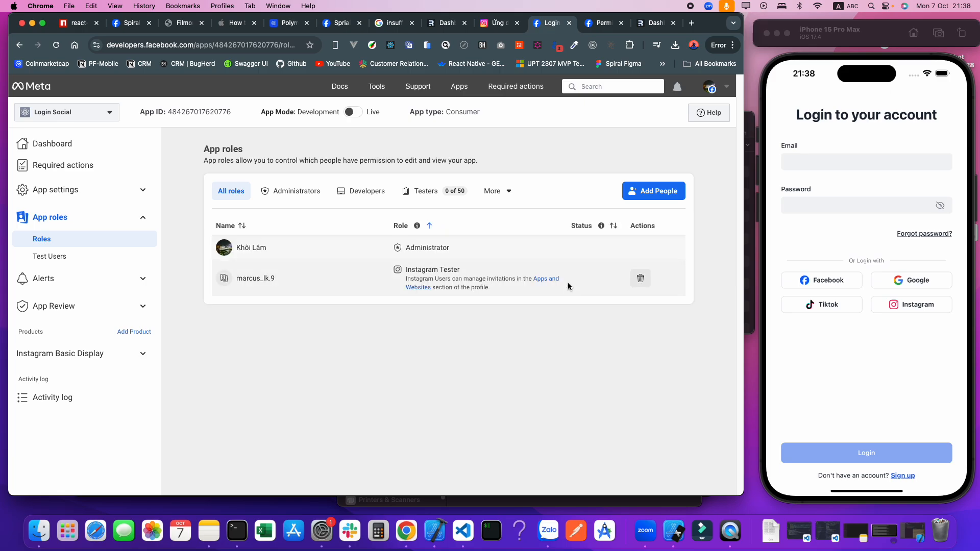
{"action": "mouse_move", "coordinate": [287, 295]}
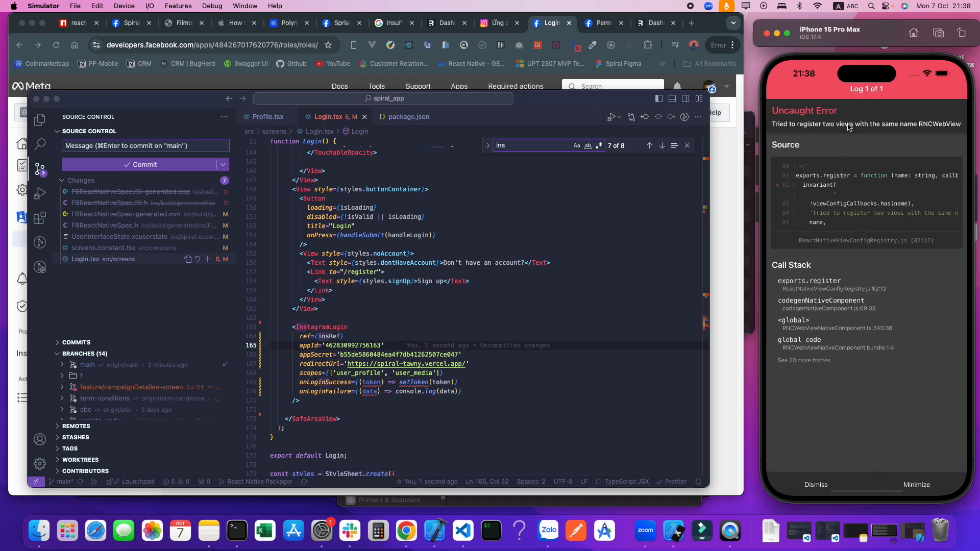
{"action": "mouse_move", "coordinate": [823, 133]}
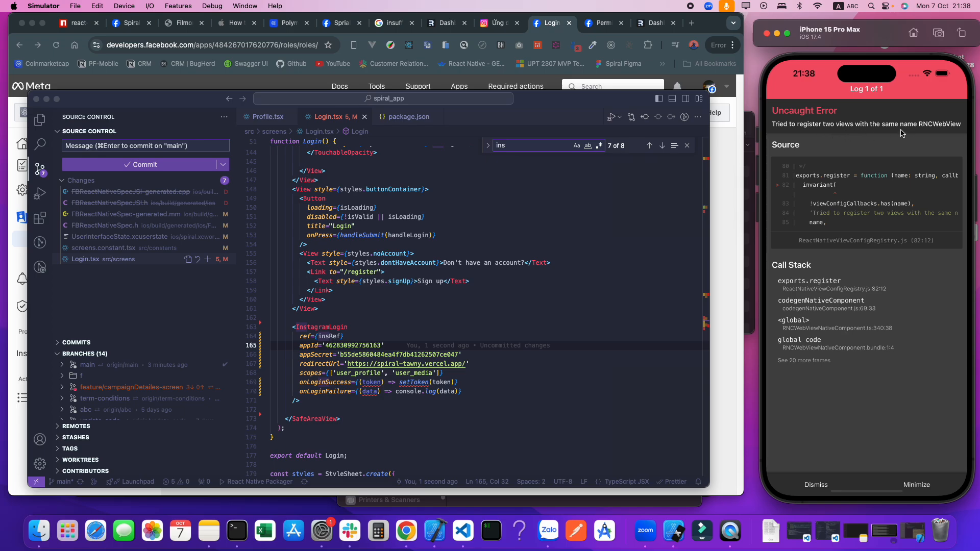
{"action": "mouse_move", "coordinate": [903, 133]}
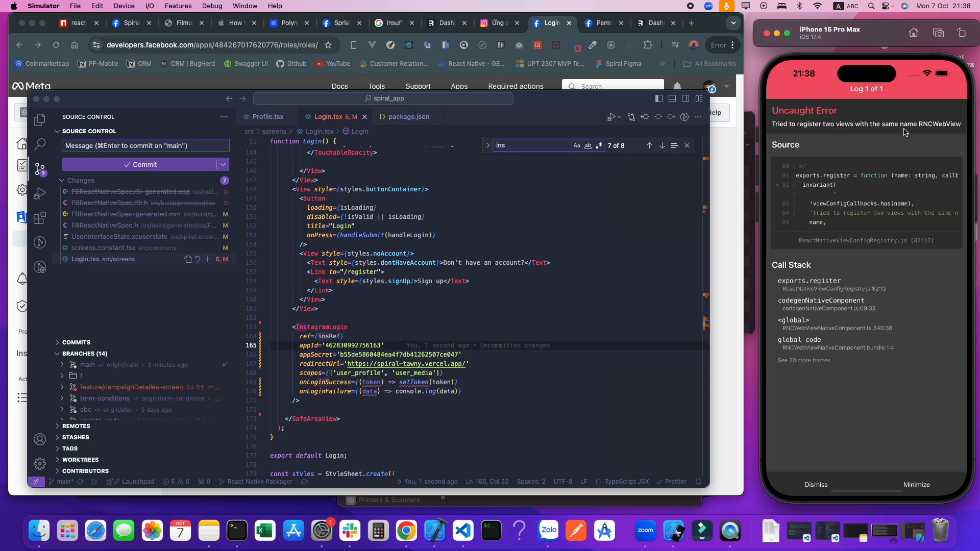
{"action": "mouse_move", "coordinate": [929, 129]}
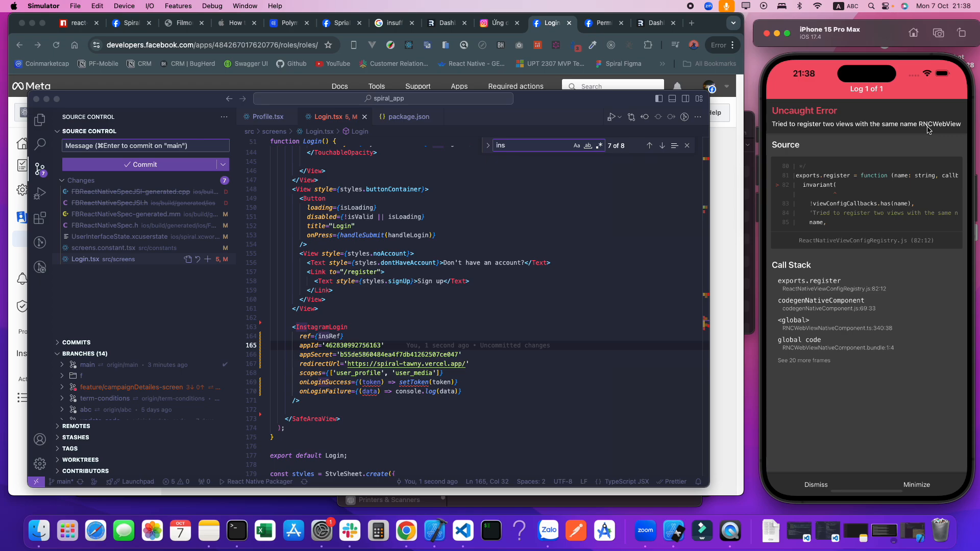
{"action": "mouse_move", "coordinate": [935, 134]}
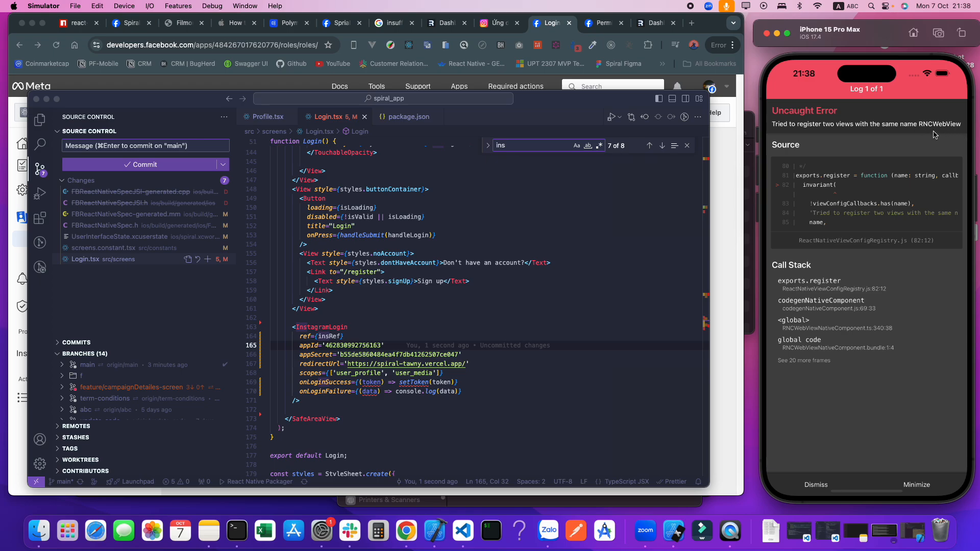
Step: Dismiss the simulator's RNCWebView duplicate-registration error so the login screen reloads
{"action": "left_click", "coordinate": [815, 484]}
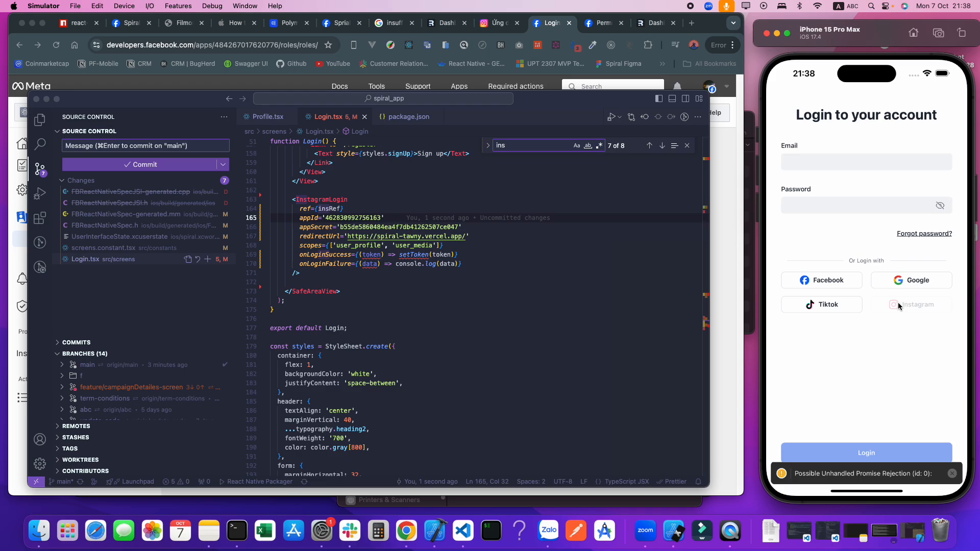
{"action": "left_click", "coordinate": [913, 304]}
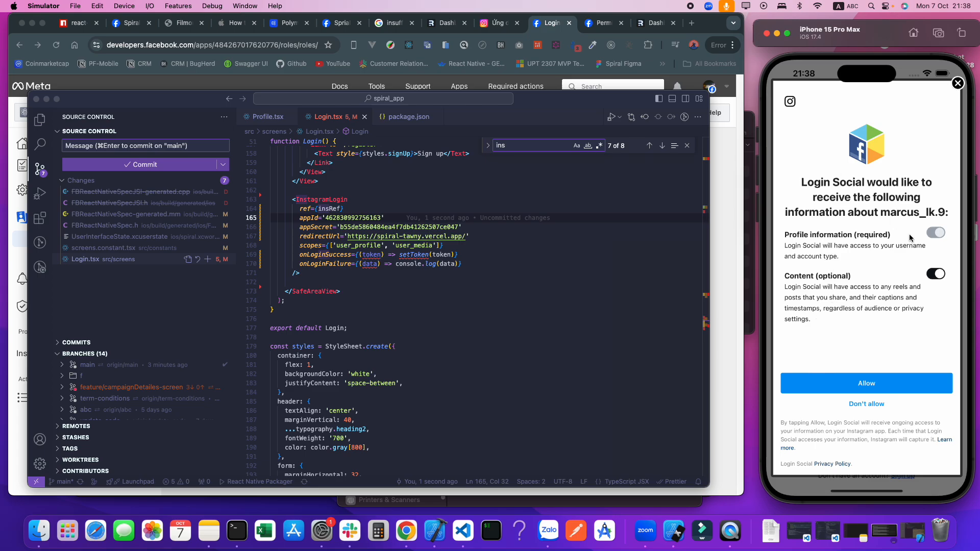
{"action": "mouse_move", "coordinate": [905, 236]}
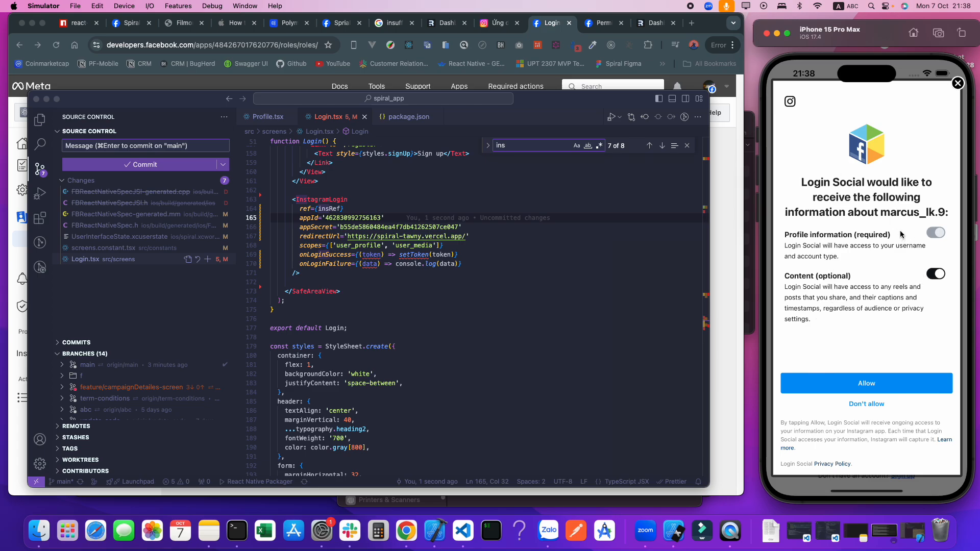
{"action": "mouse_move", "coordinate": [943, 312]}
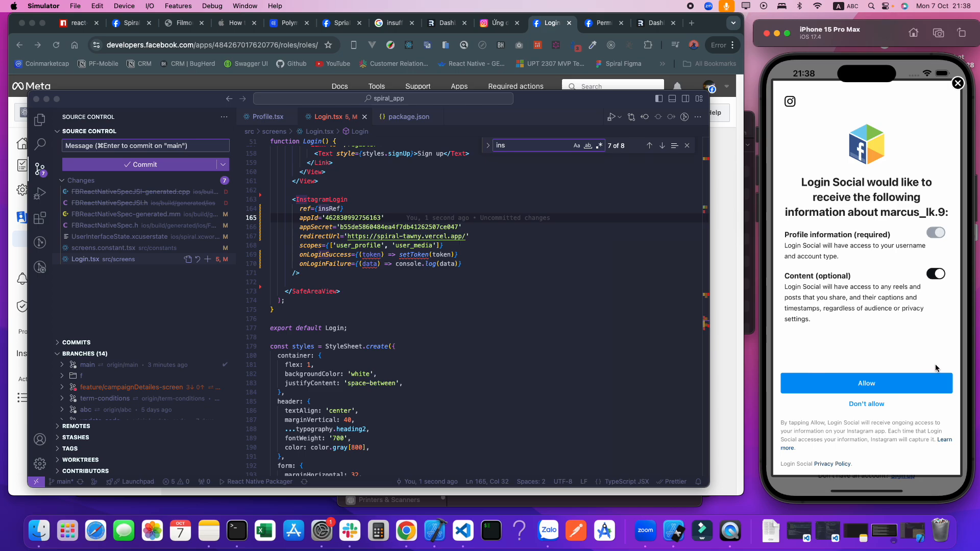
{"action": "mouse_move", "coordinate": [939, 323]}
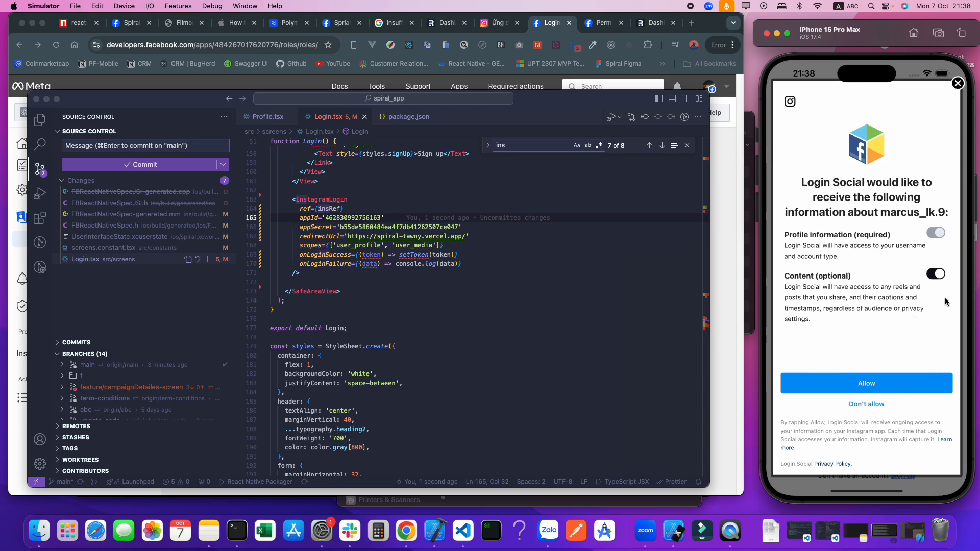
{"action": "mouse_move", "coordinate": [264, 531]}
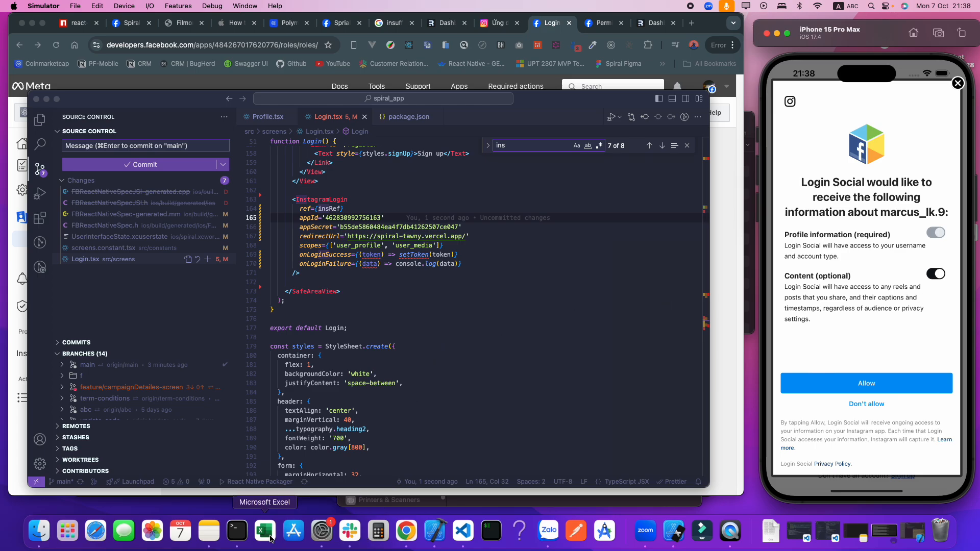